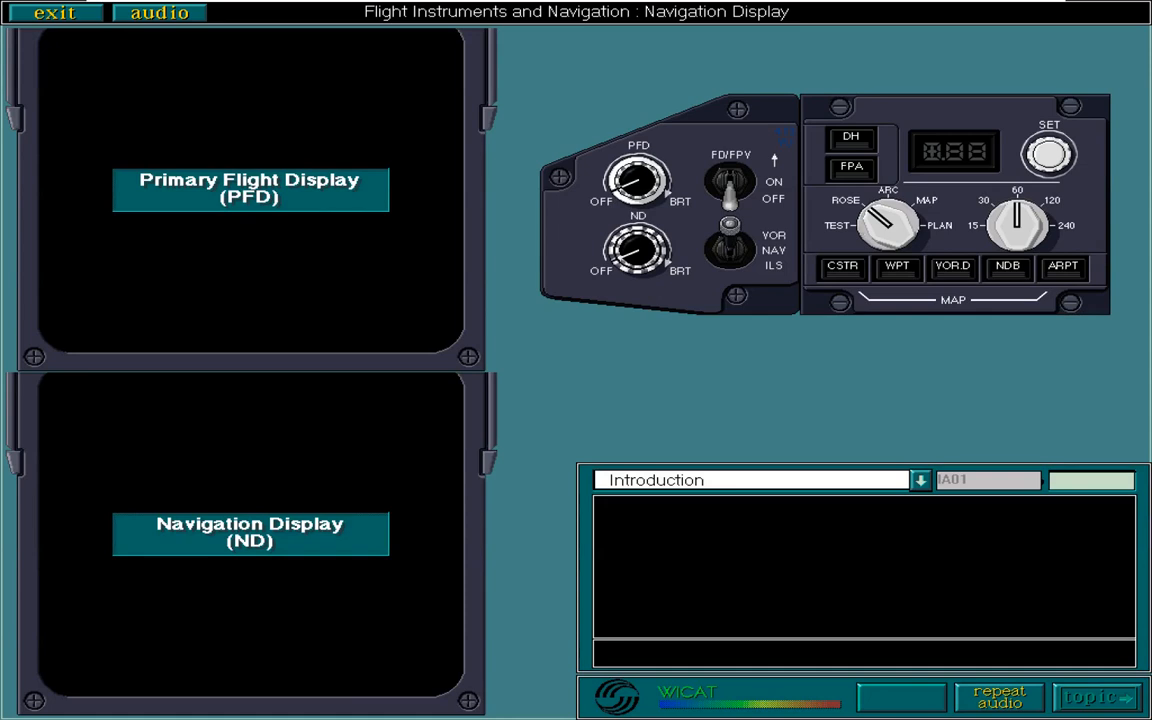
# Start the lesson introduction and continue to the ND Modes topic
pyautogui.click(1096, 696)
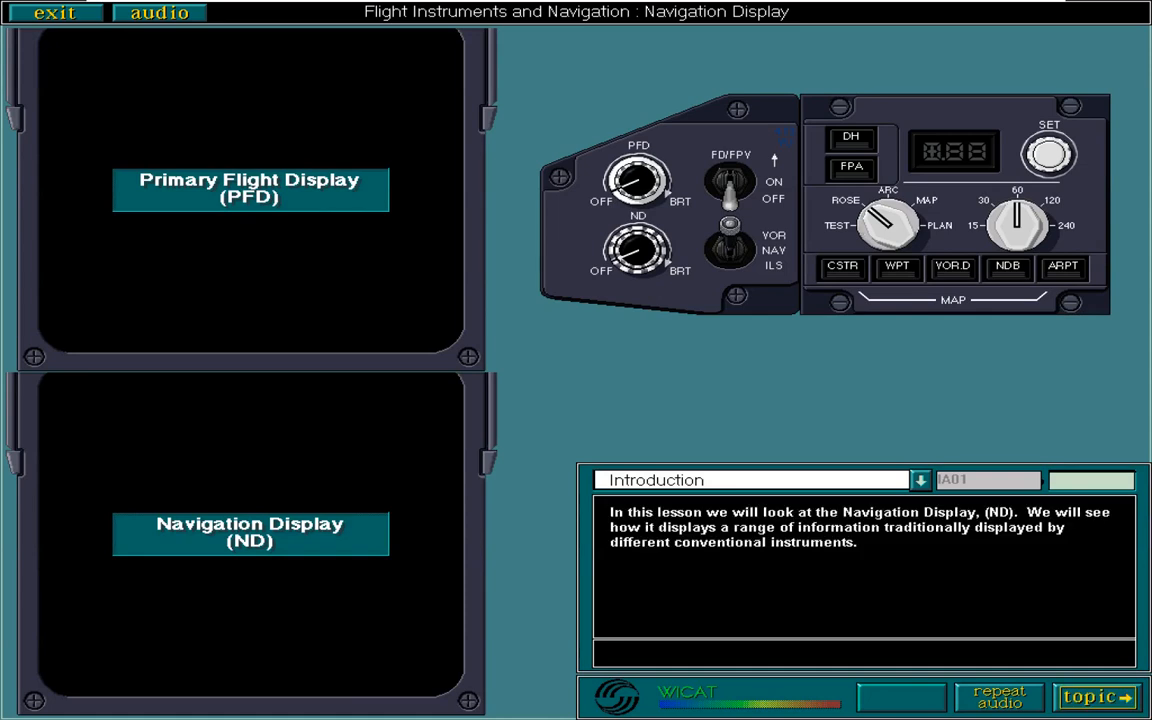
pyautogui.click(1096, 696)
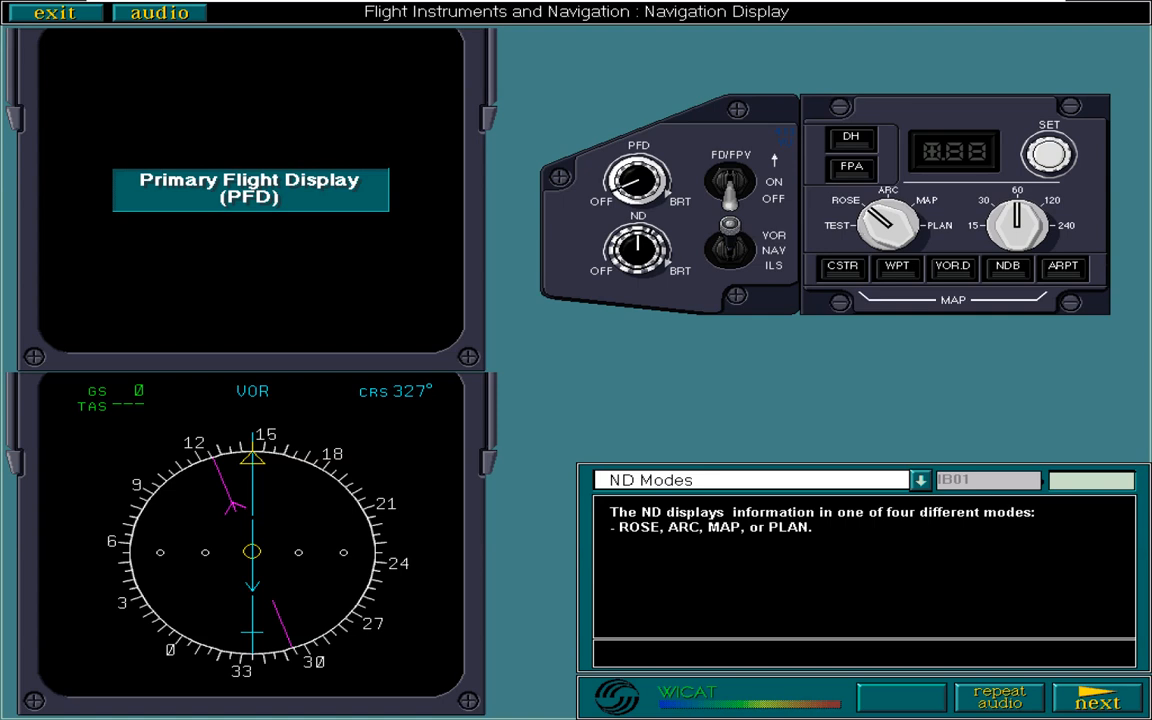
# Advance through the ND Modes explanation to the 'select each mode switch position' exercise
pyautogui.click(1098, 696)
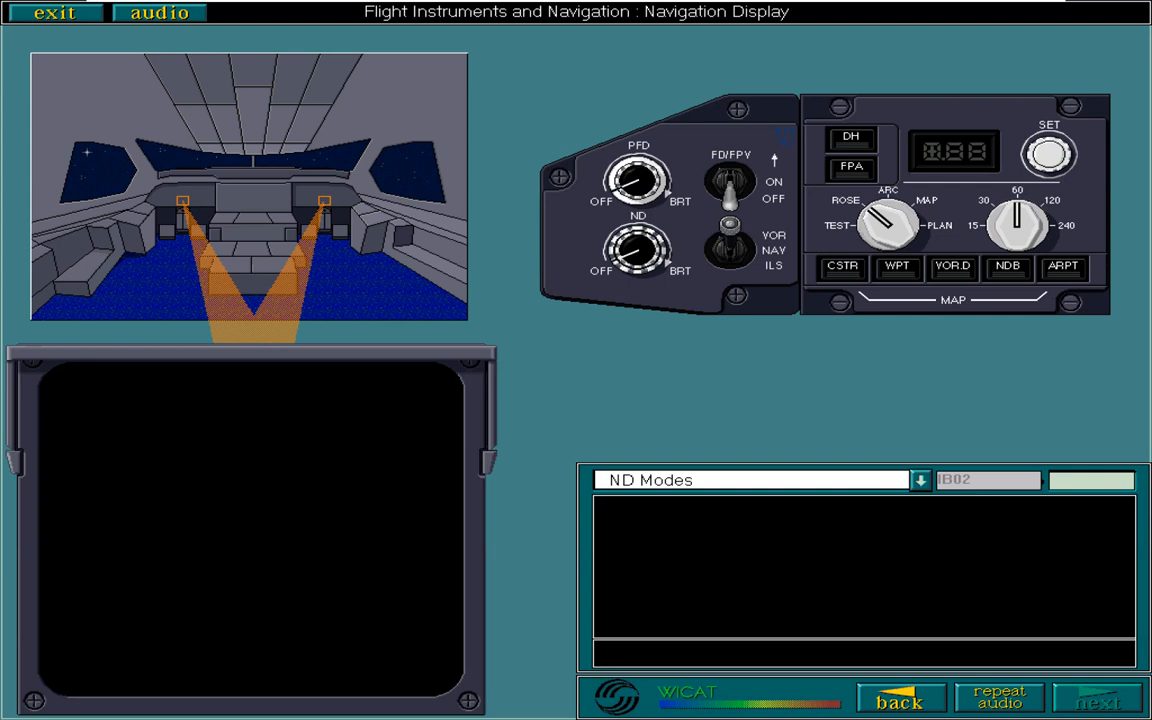
pyautogui.click(1098, 698)
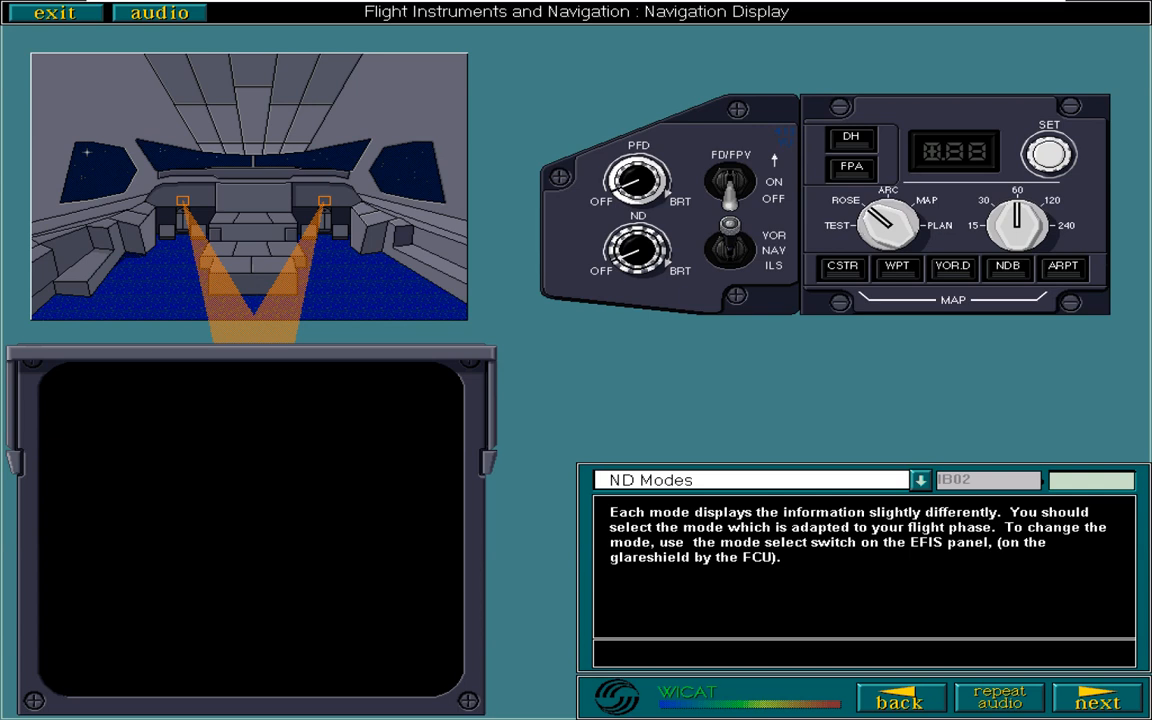
pyautogui.click(1098, 698)
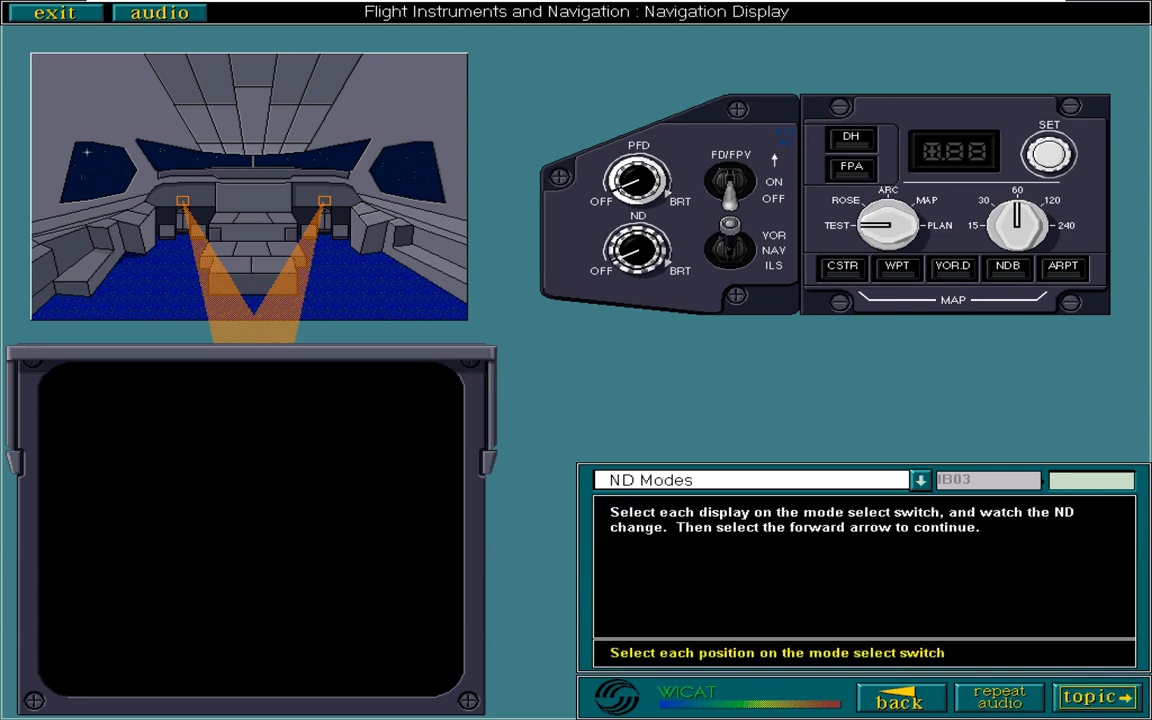
# Set the EFIS mode select switch to ROSE, then ARC, and continue to Plan Modes
pyautogui.click(888, 222)
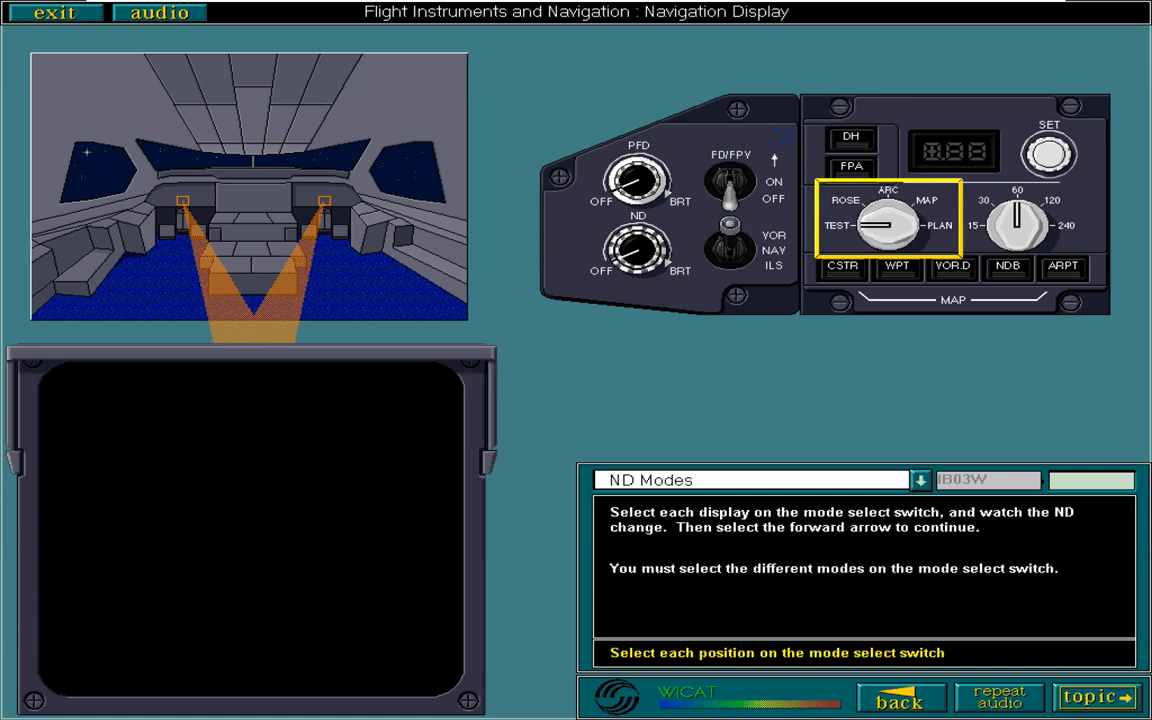
pyautogui.click(870, 222)
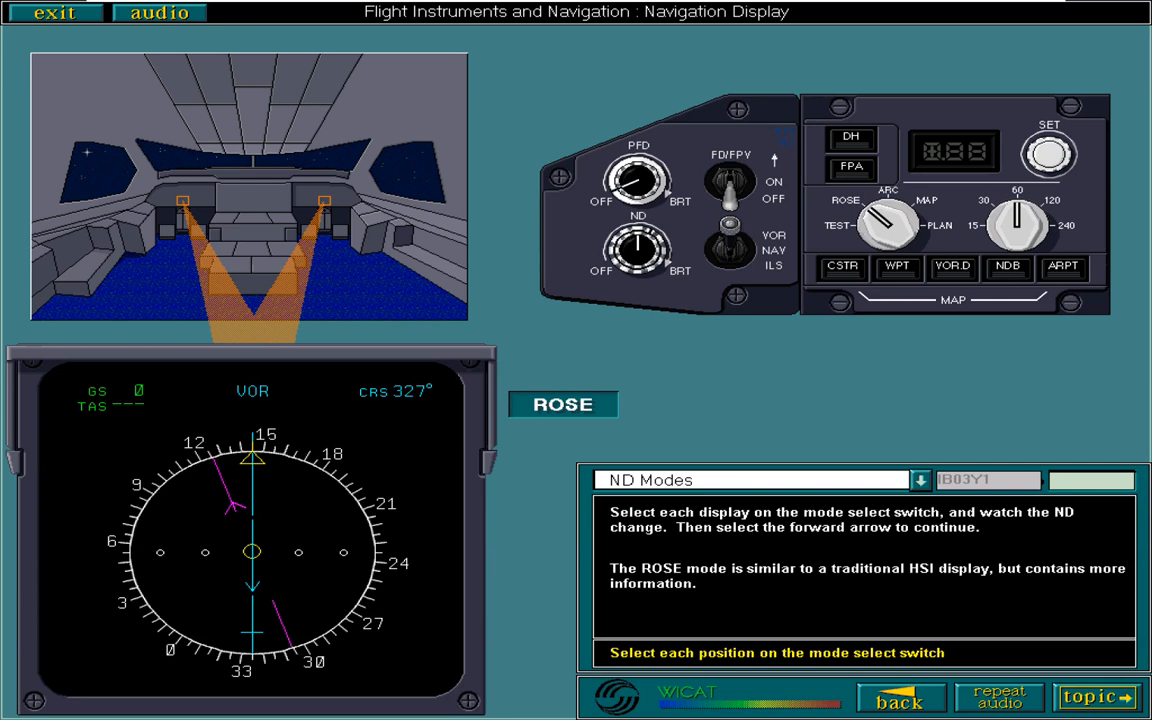
pyautogui.click(888, 206)
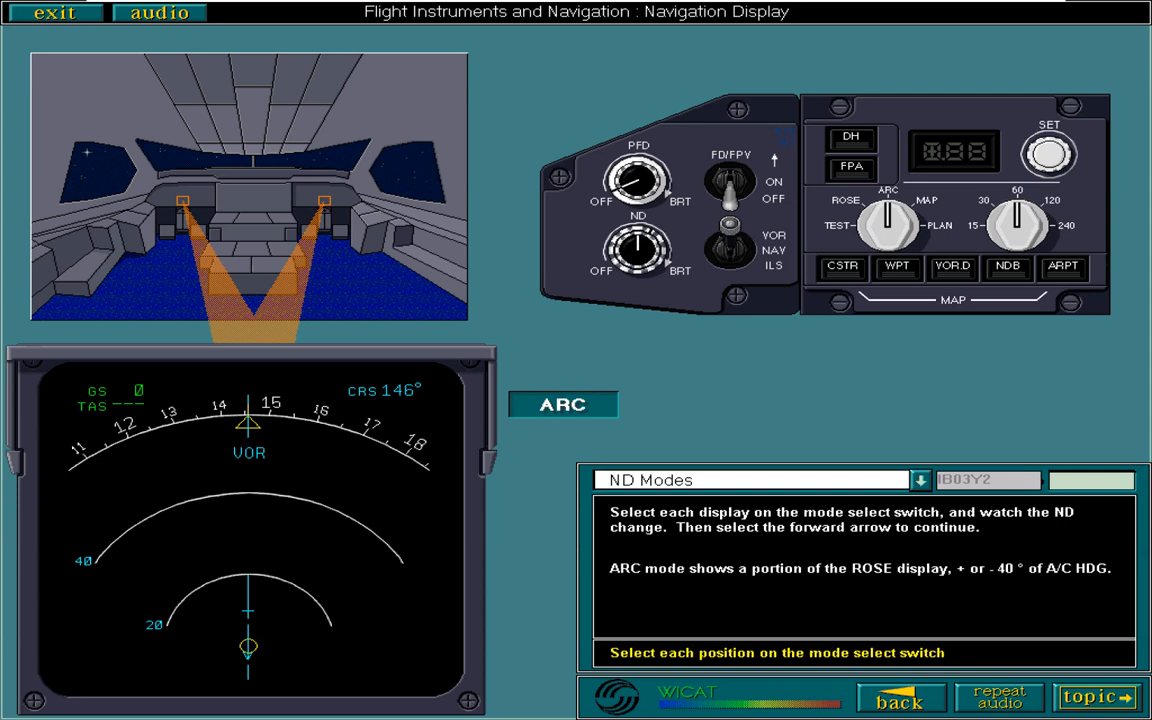
pyautogui.click(888, 224)
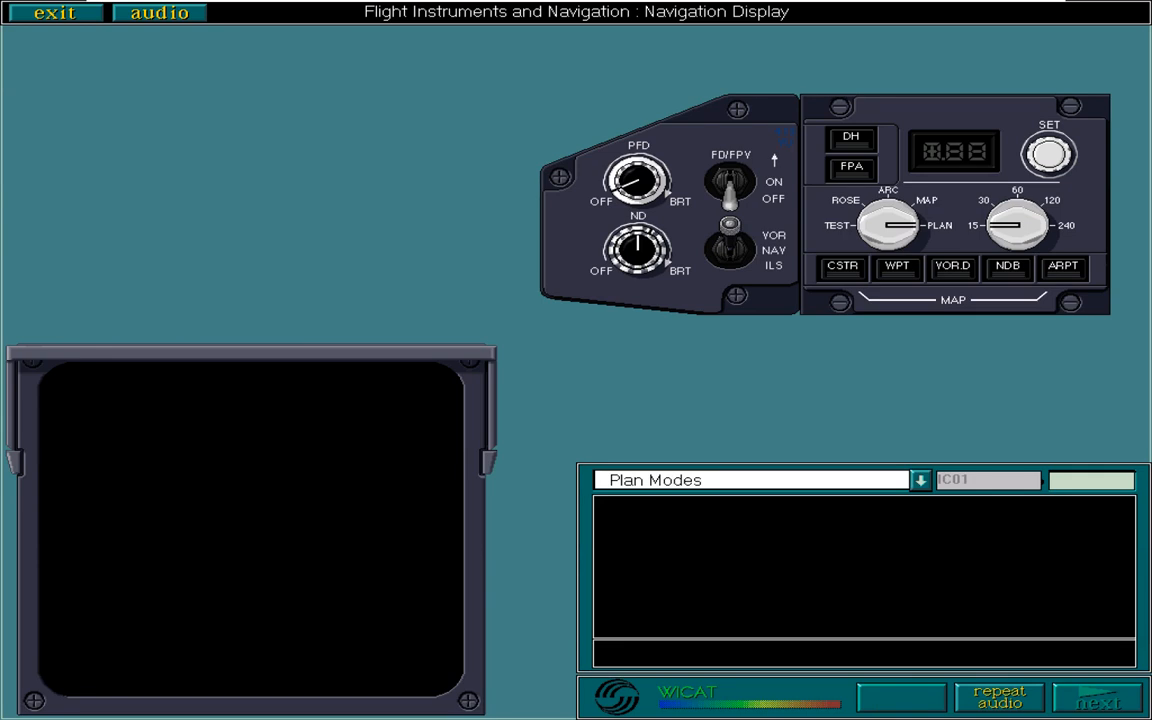
# Step through the PLAN display pages on primary/secondary flight plans and true north orientation
pyautogui.click(1100, 698)
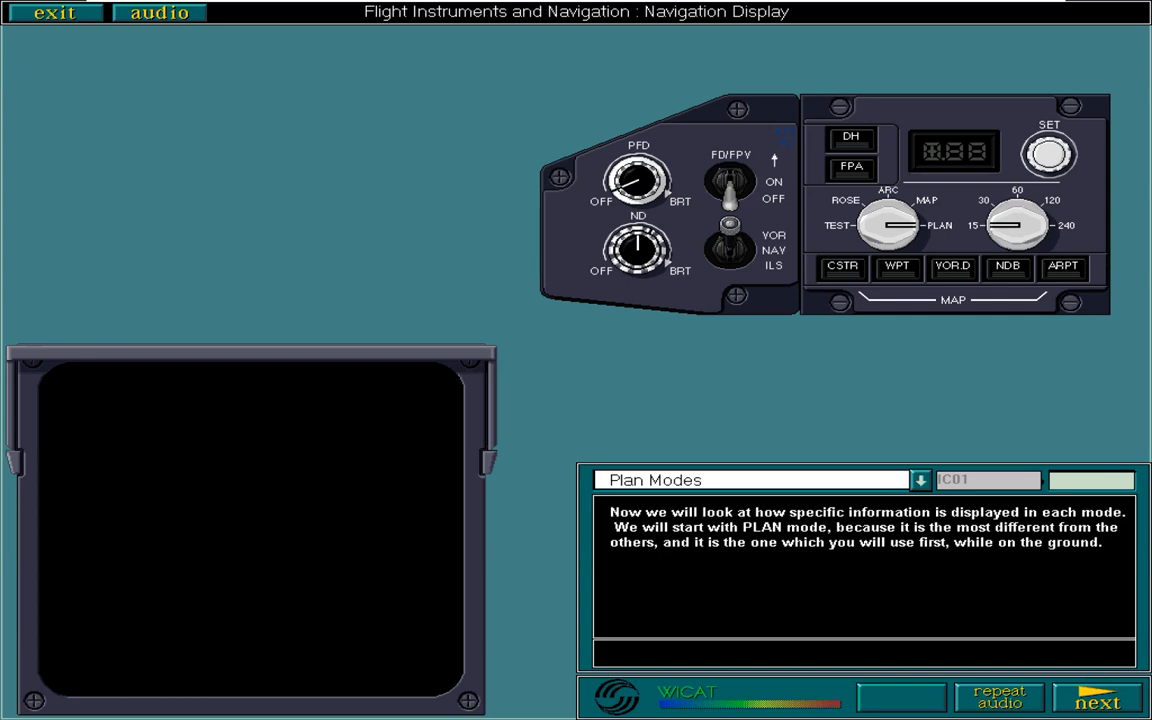
pyautogui.click(1098, 698)
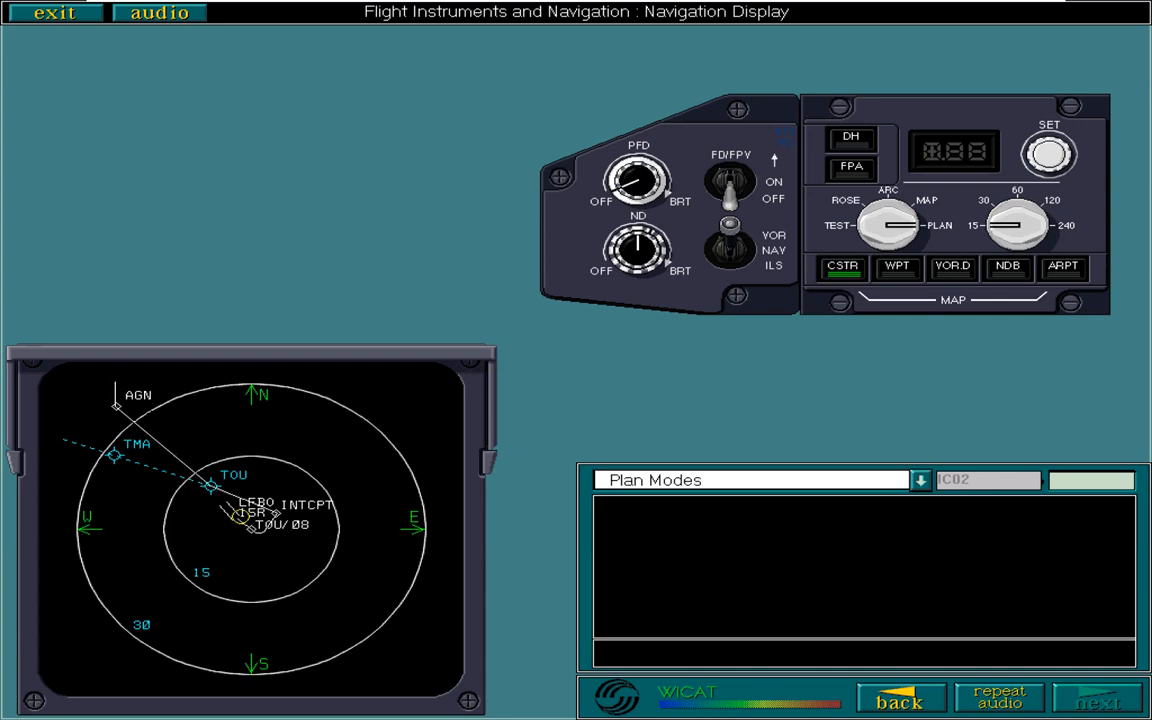
pyautogui.click(1100, 696)
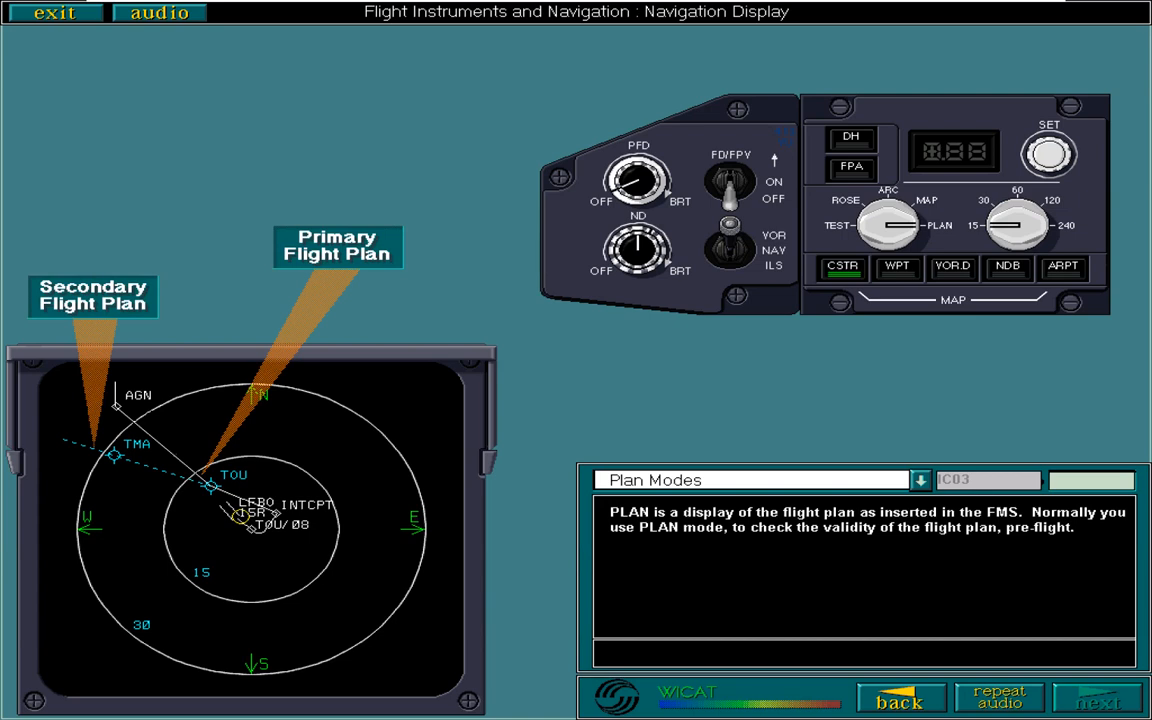
pyautogui.click(1098, 696)
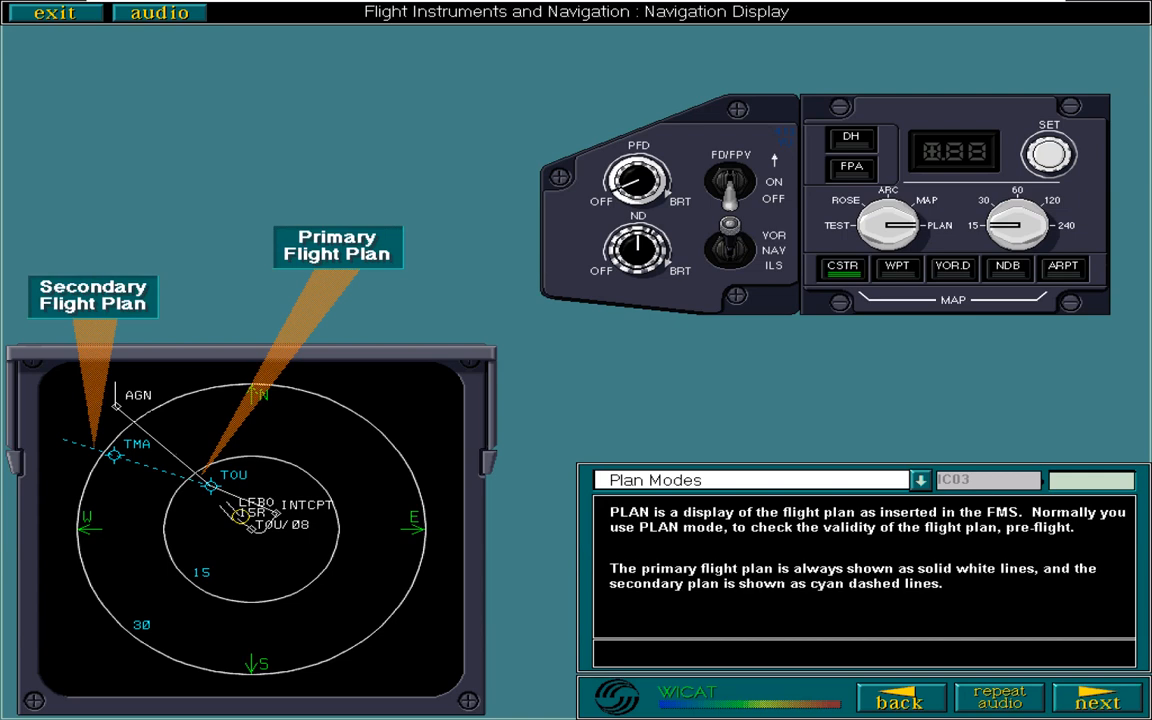
pyautogui.click(1098, 698)
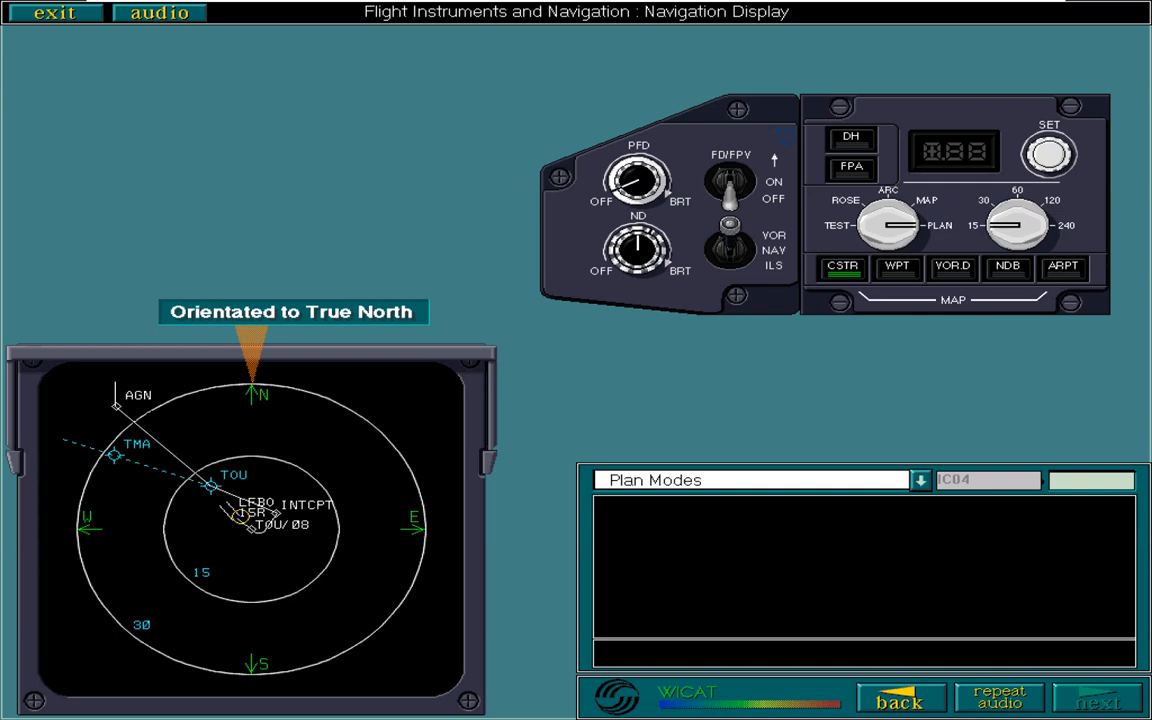
# View the aircraft symbol and in-flight position notes, then reach the Range Selector topic
pyautogui.click(1098, 696)
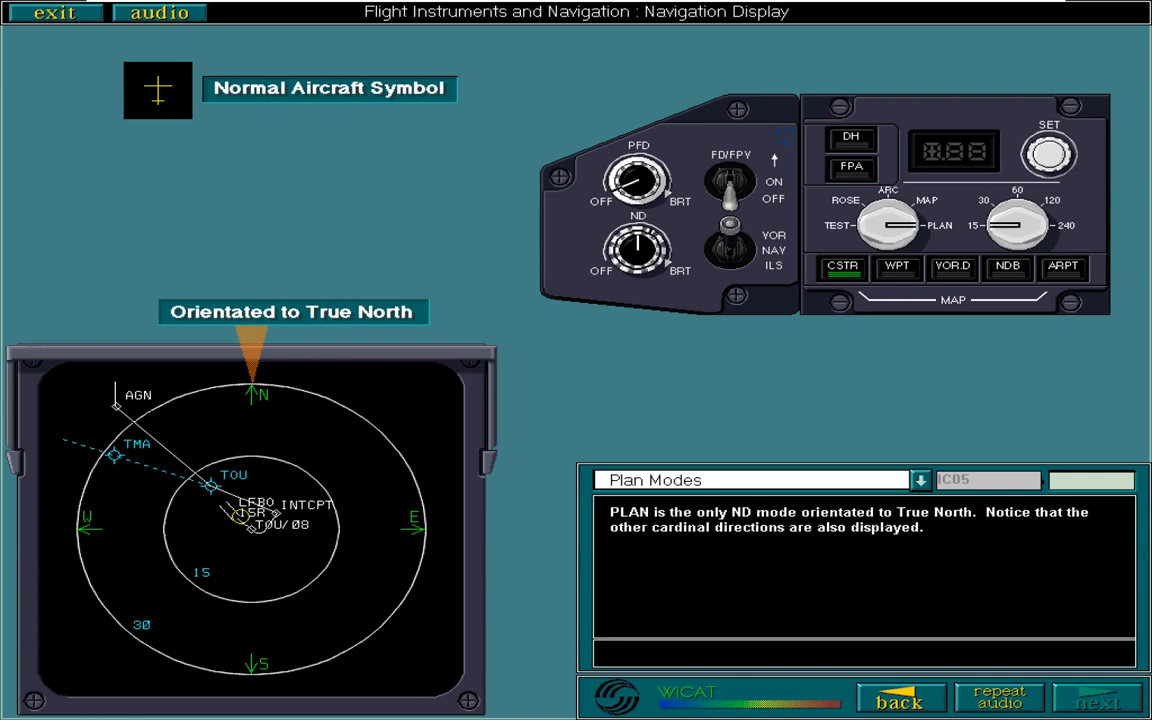
pyautogui.click(1098, 696)
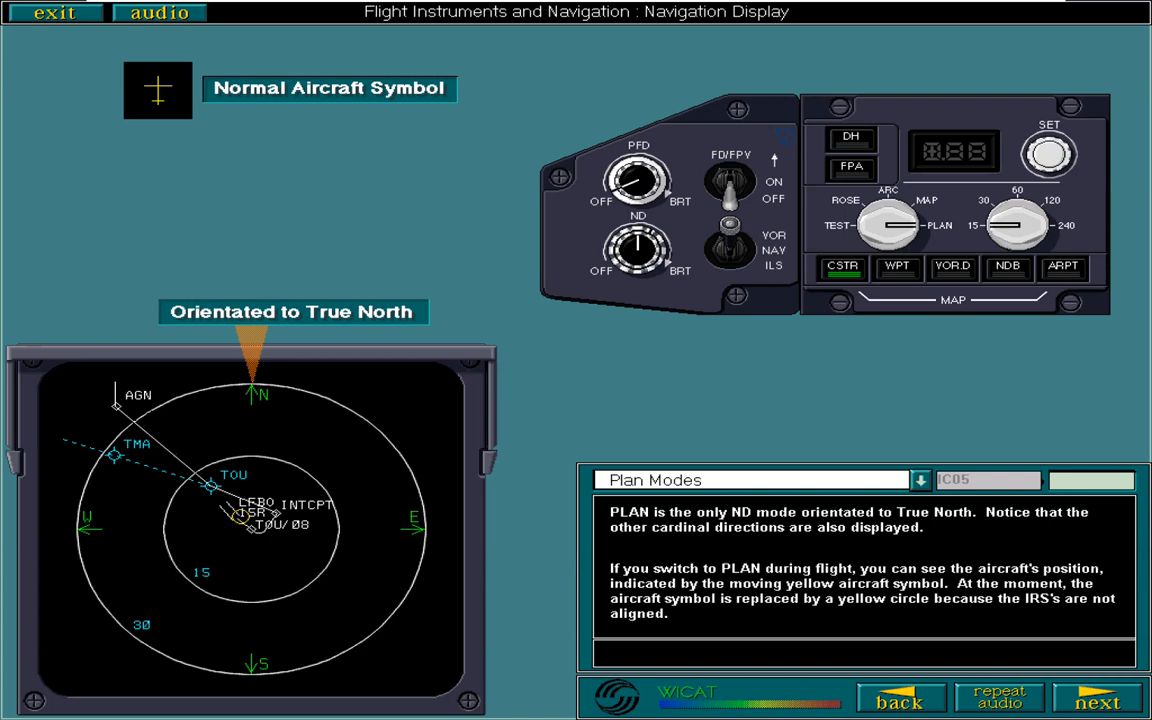
pyautogui.click(1100, 698)
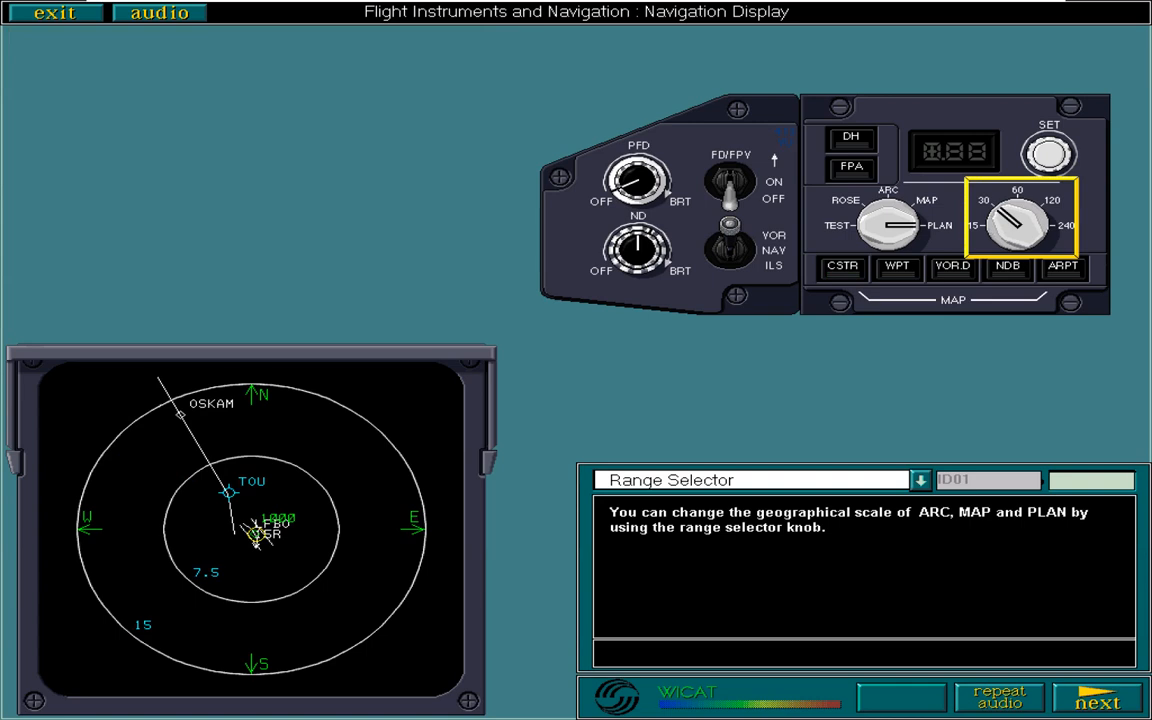
# Turn the range selector knob to halve the map range to 15, then continue to ND Symbols
pyautogui.click(1098, 698)
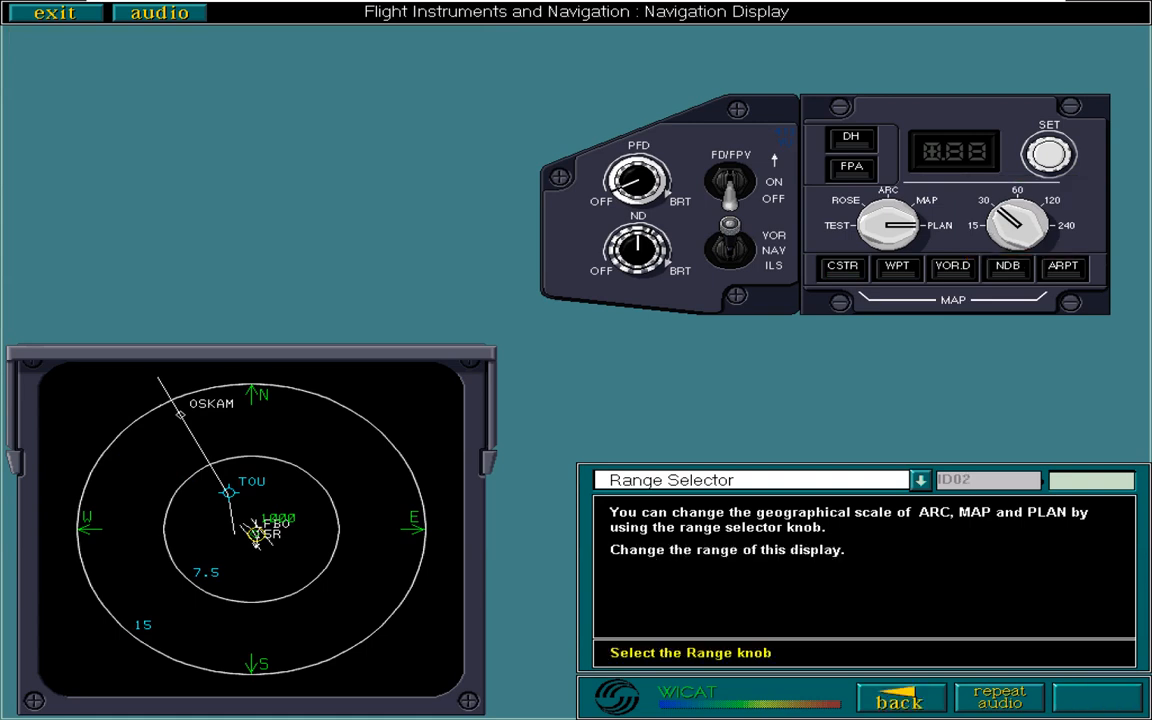
pyautogui.click(1016, 222)
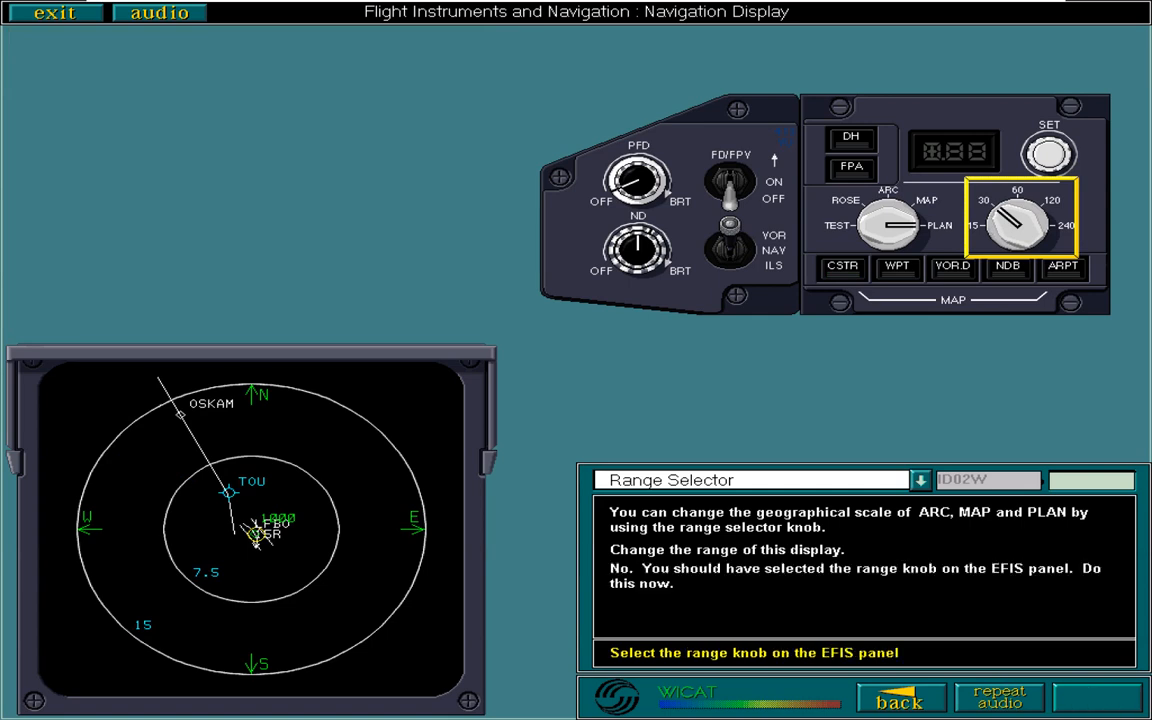
pyautogui.click(1012, 212)
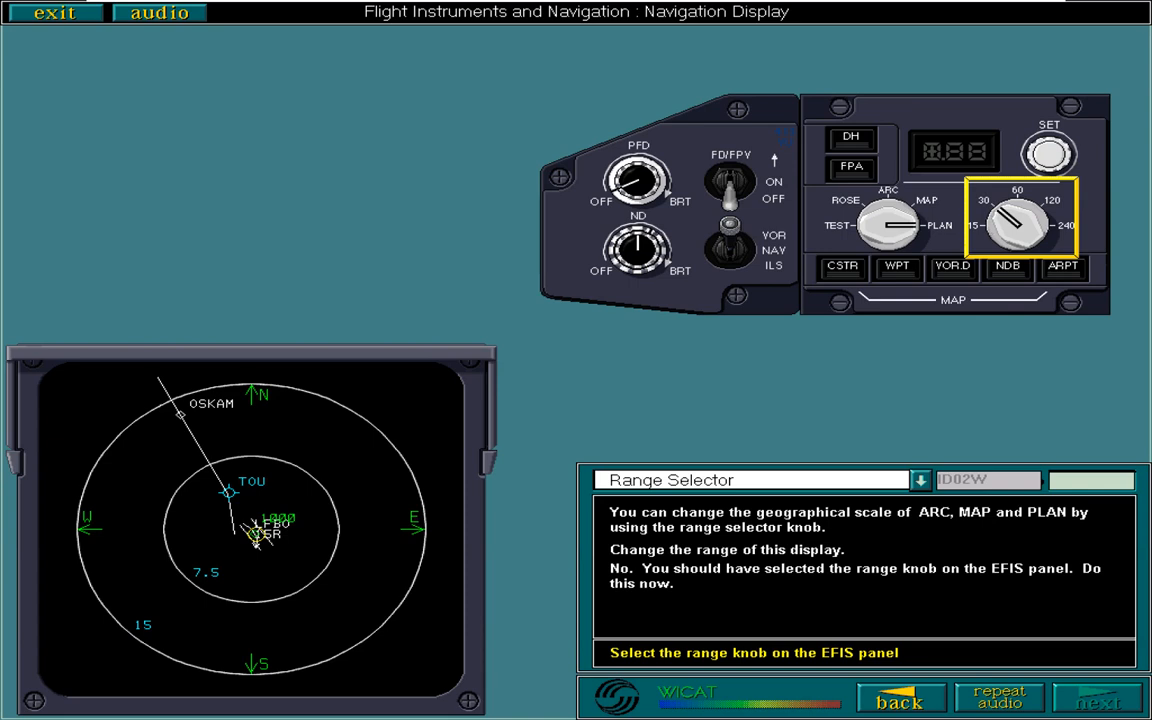
pyautogui.click(1018, 222)
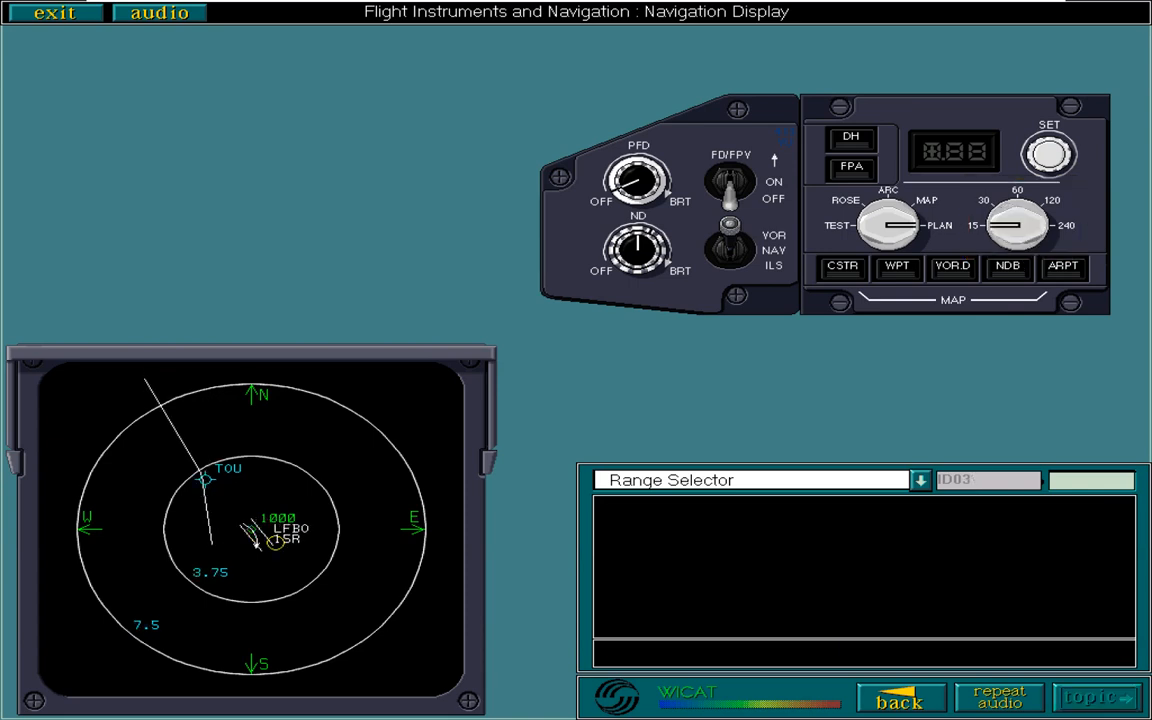
pyautogui.click(1096, 696)
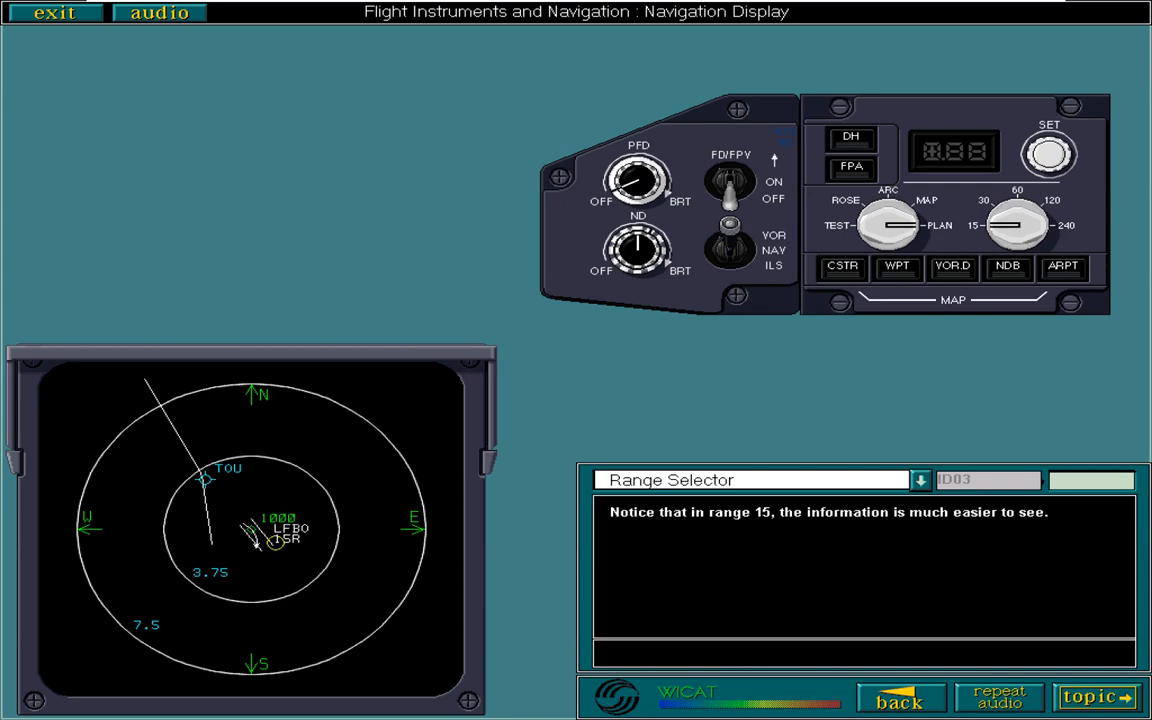
pyautogui.click(1096, 696)
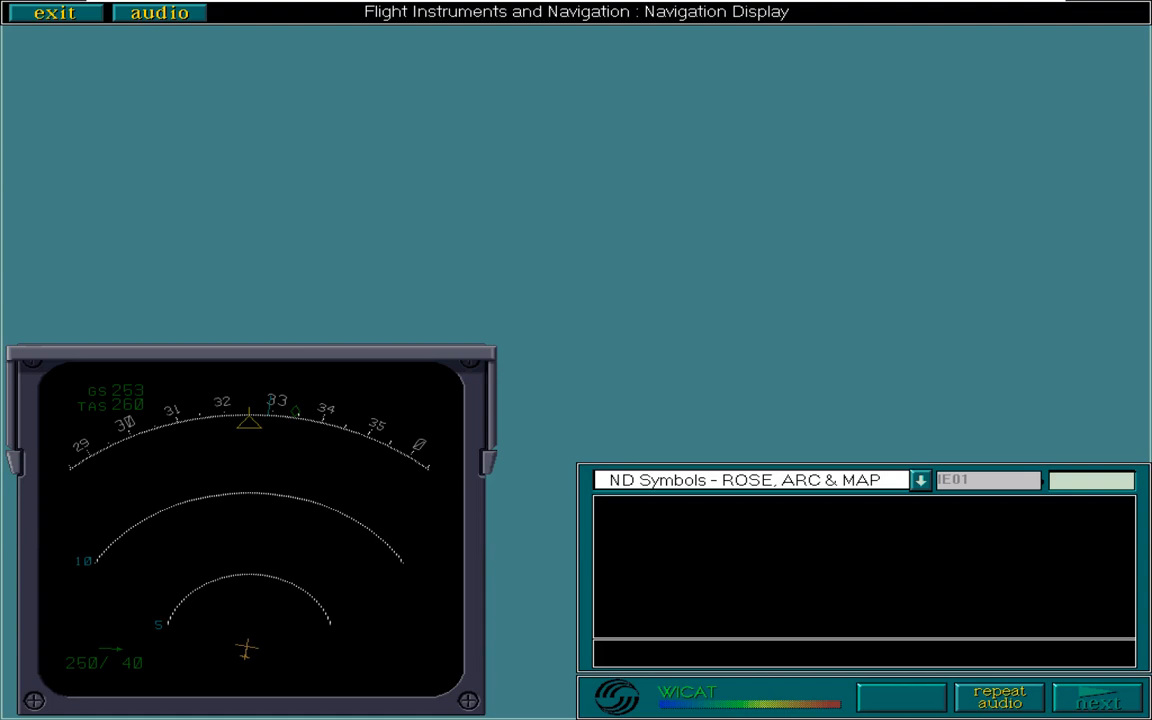
# Step through ND Symbols pages labelling track, heading, selected heading, drift angle and wind
pyautogui.click(1098, 696)
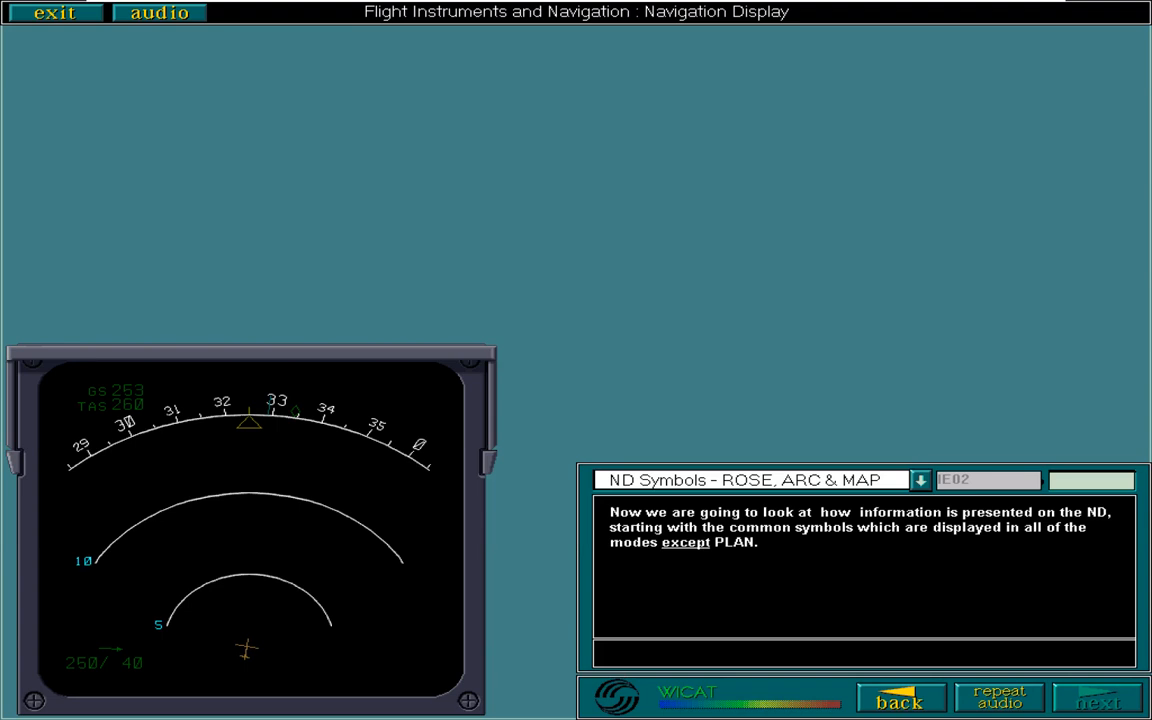
pyautogui.click(1098, 698)
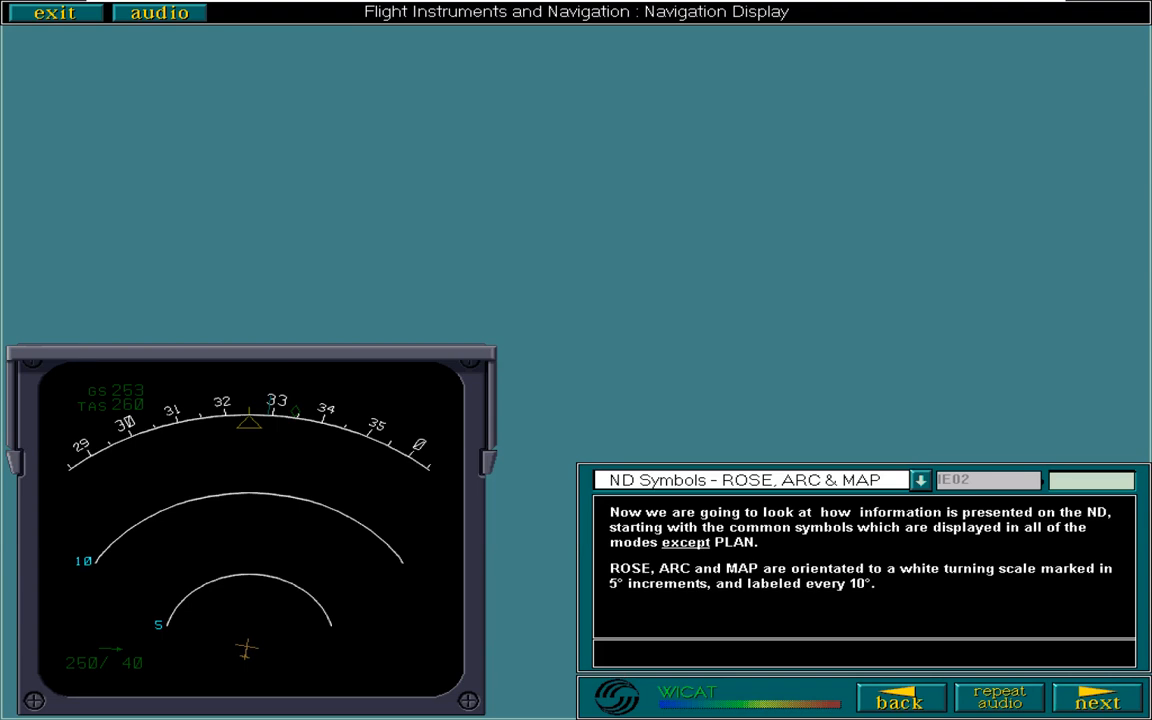
pyautogui.click(1098, 696)
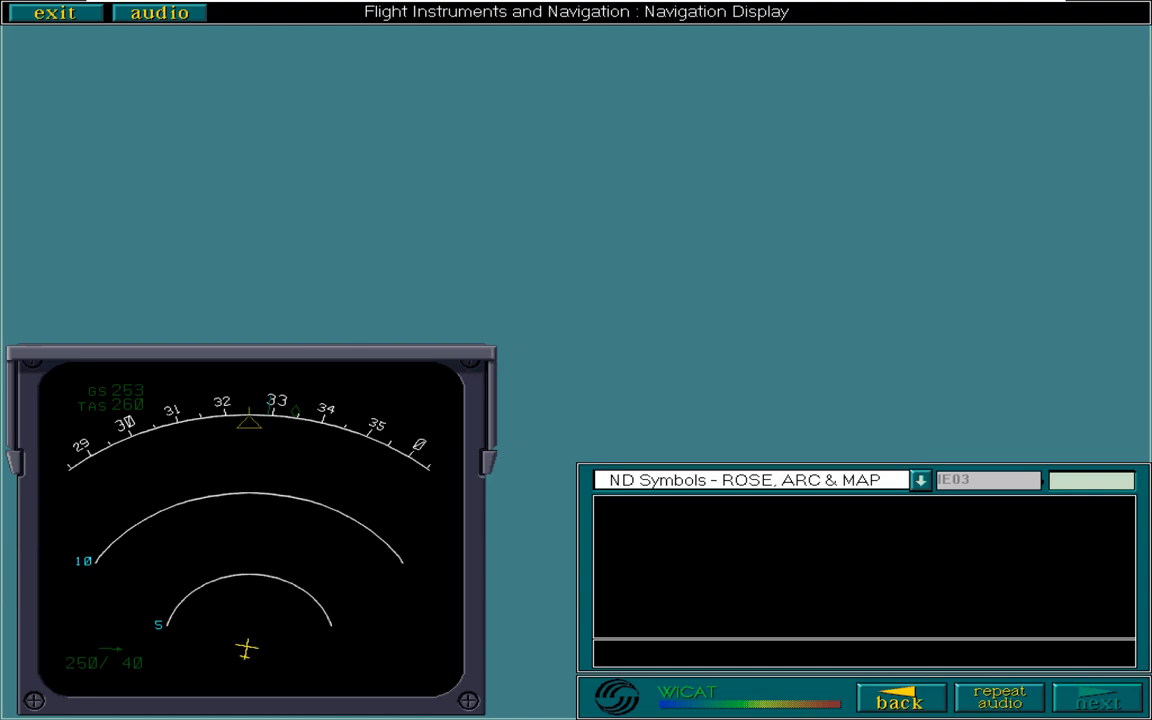
pyautogui.click(1098, 696)
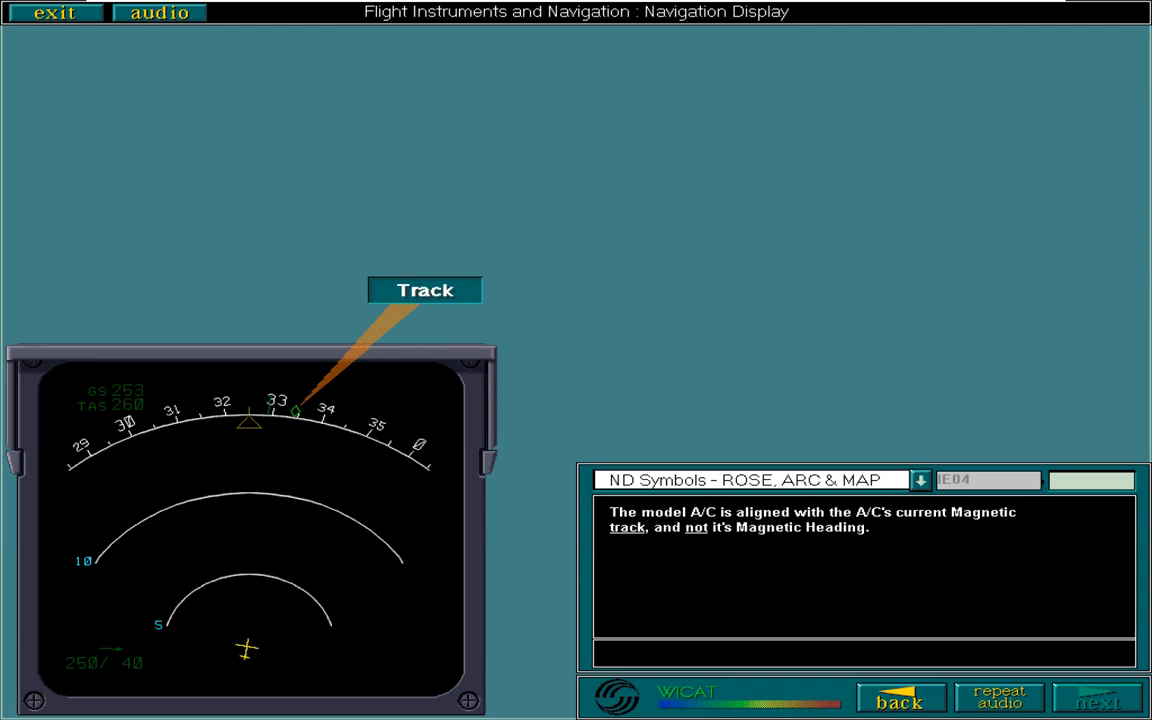
pyautogui.click(1098, 696)
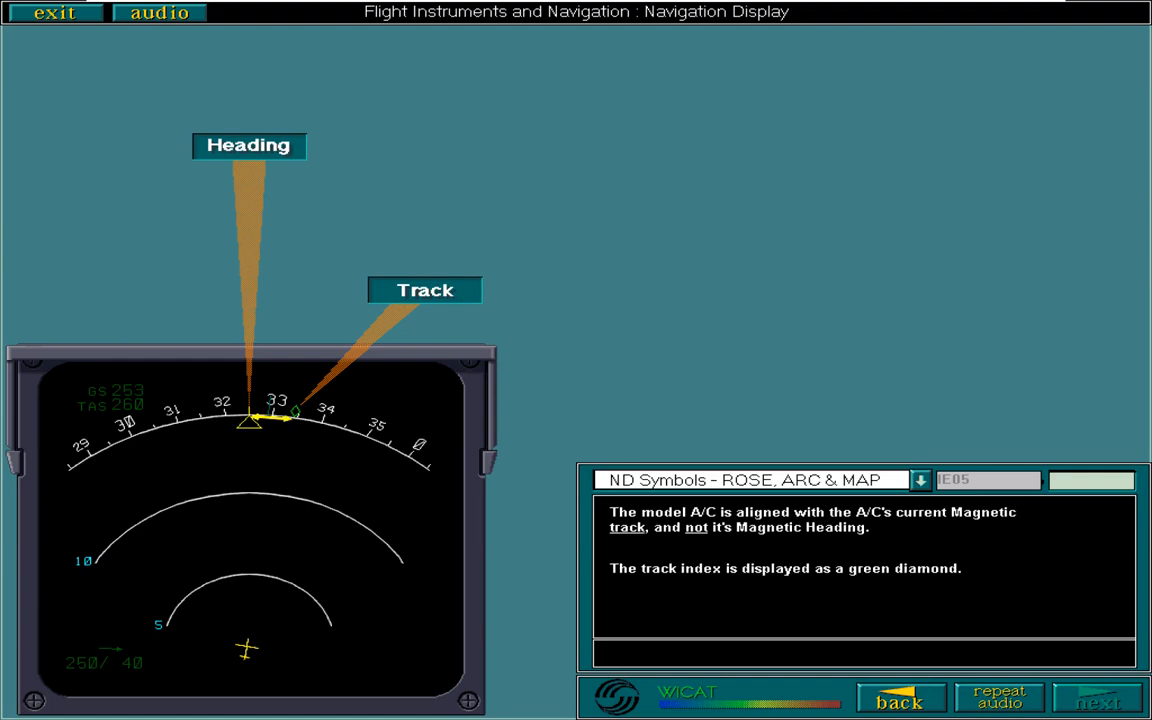
pyautogui.click(1098, 696)
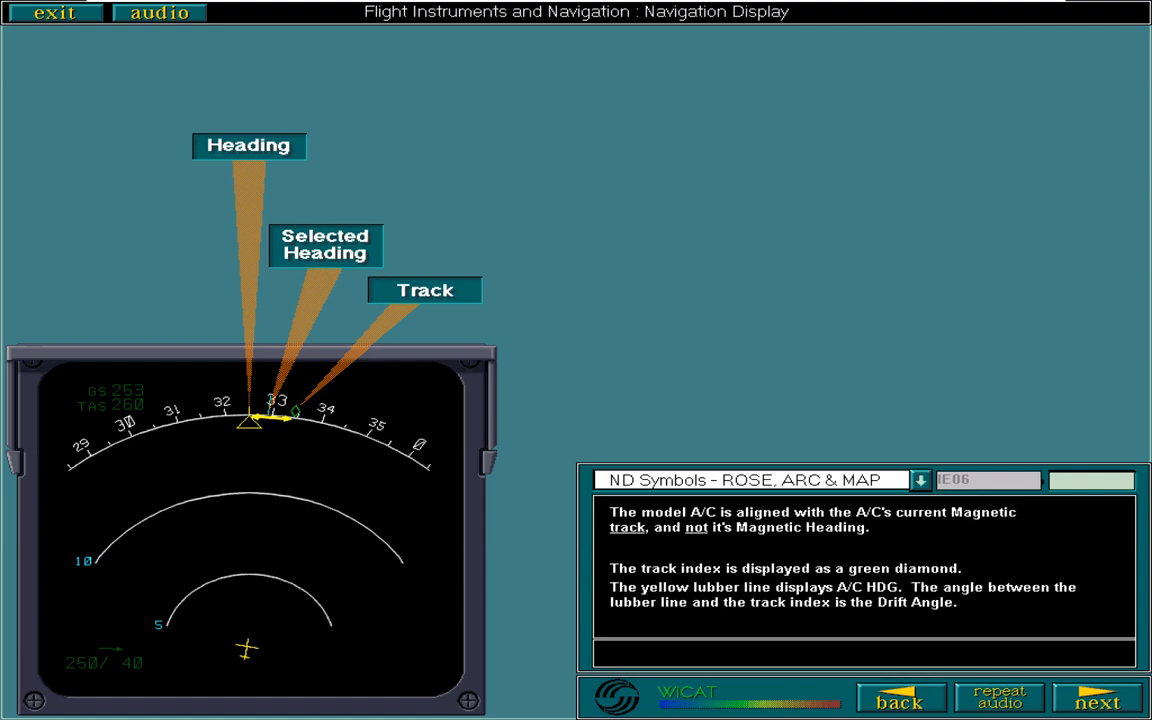
pyautogui.click(1096, 696)
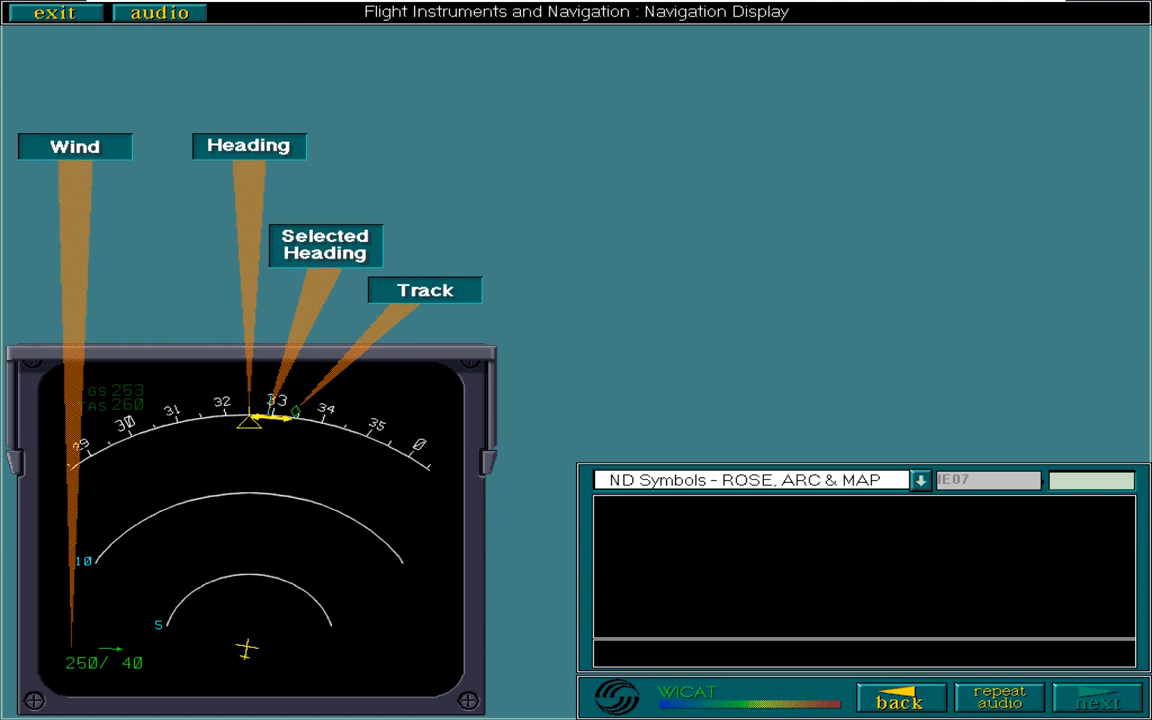
# View the wind velocity and GS/TAS explanations, then move on to ROSE Mode
pyautogui.click(1098, 696)
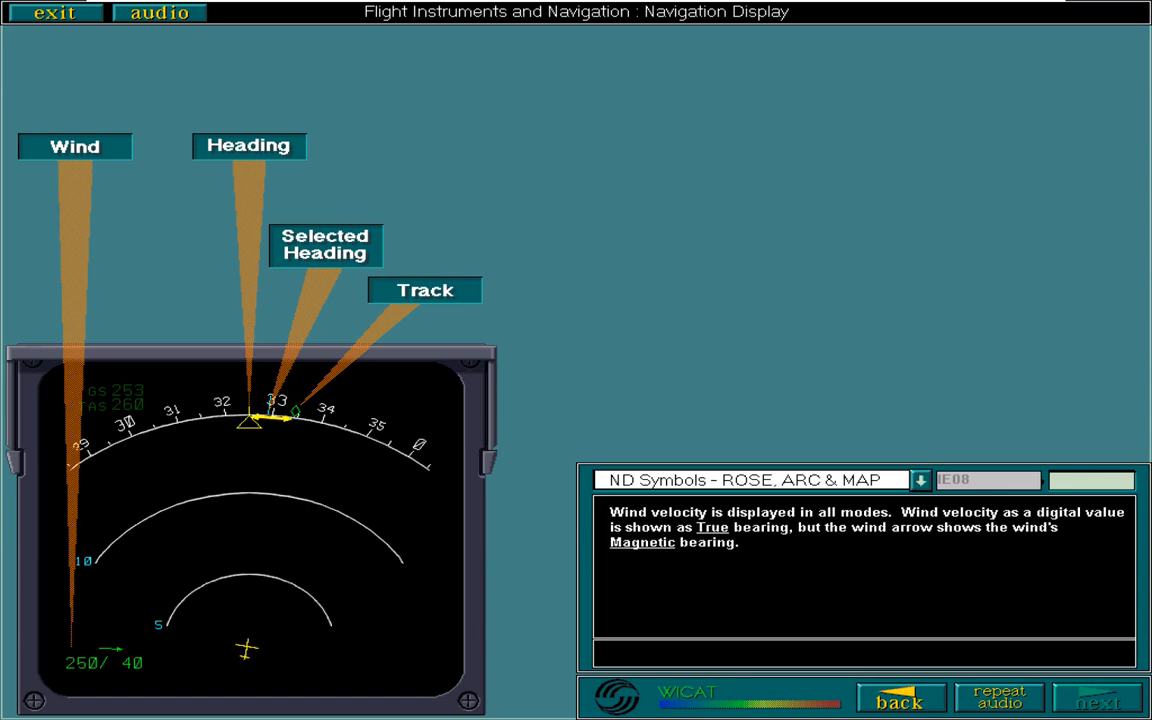
pyautogui.click(1098, 696)
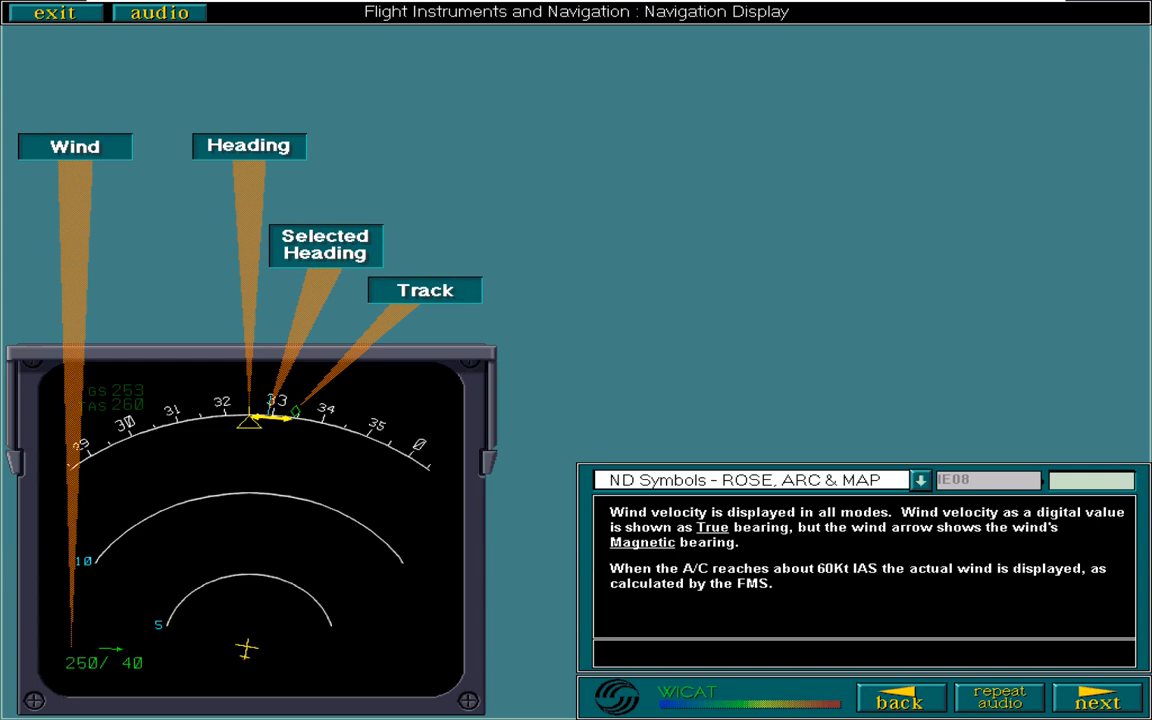
pyautogui.click(1098, 696)
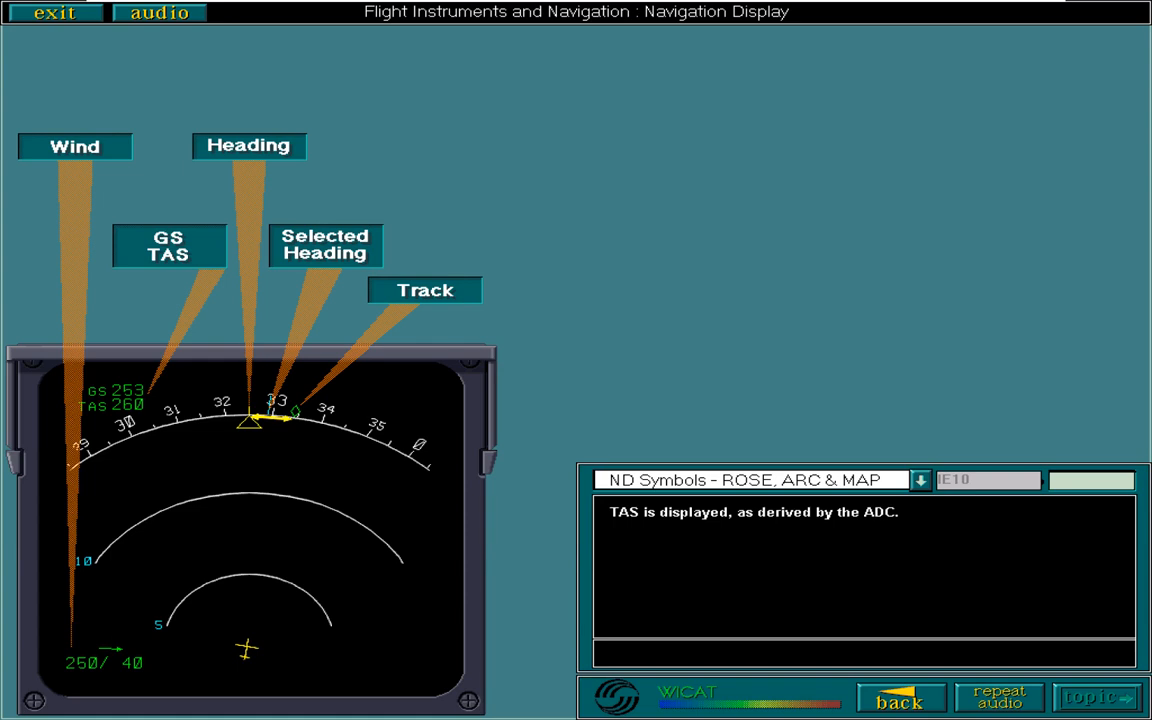
pyautogui.click(1096, 696)
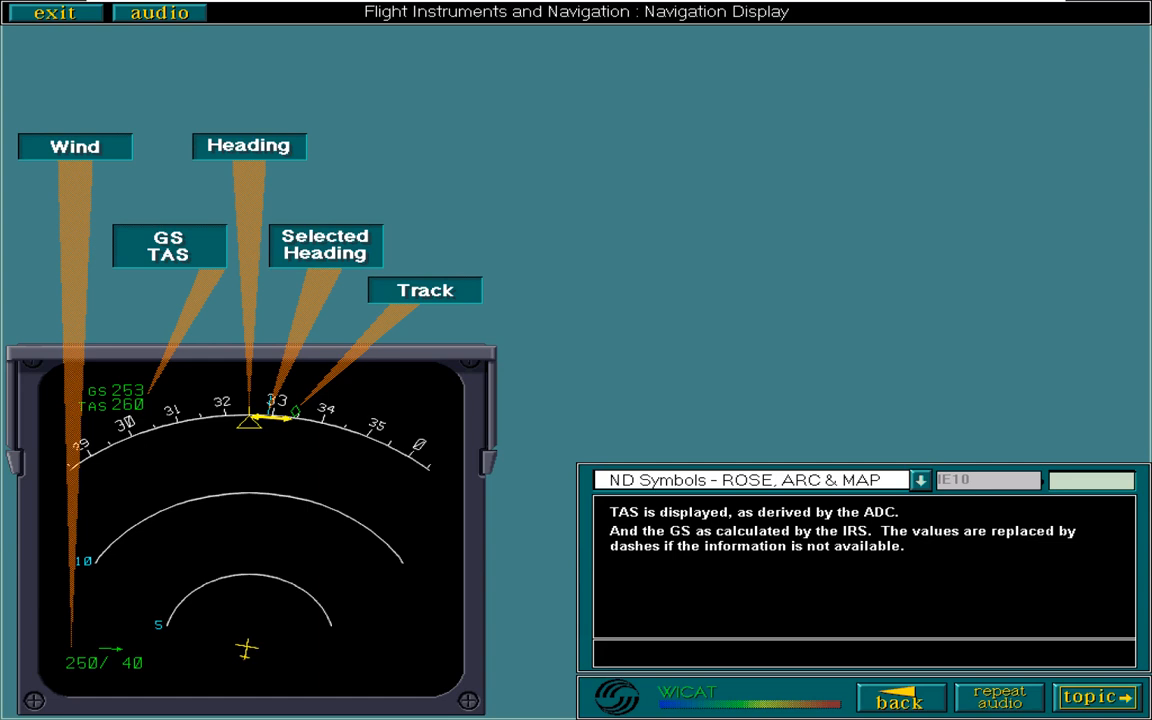
pyautogui.click(1096, 696)
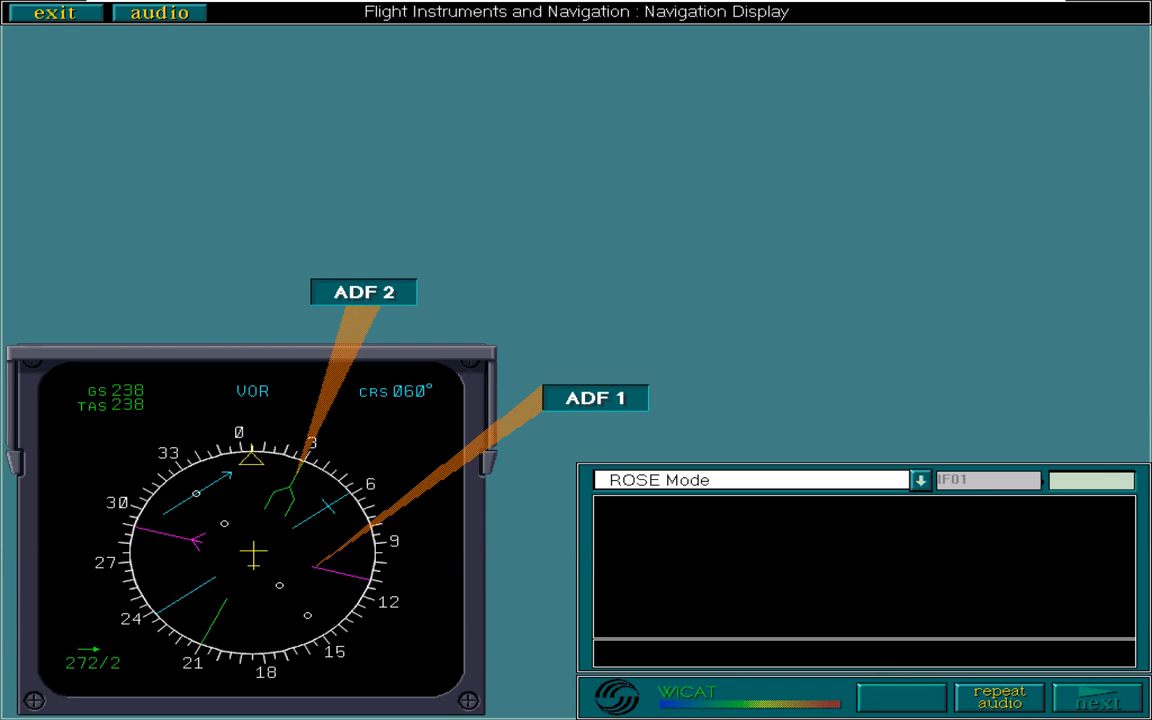
# Step through ROSE Mode pages on ADF needles, selected course, dagger and deviation dots to the EFIS panel page
pyautogui.click(1098, 696)
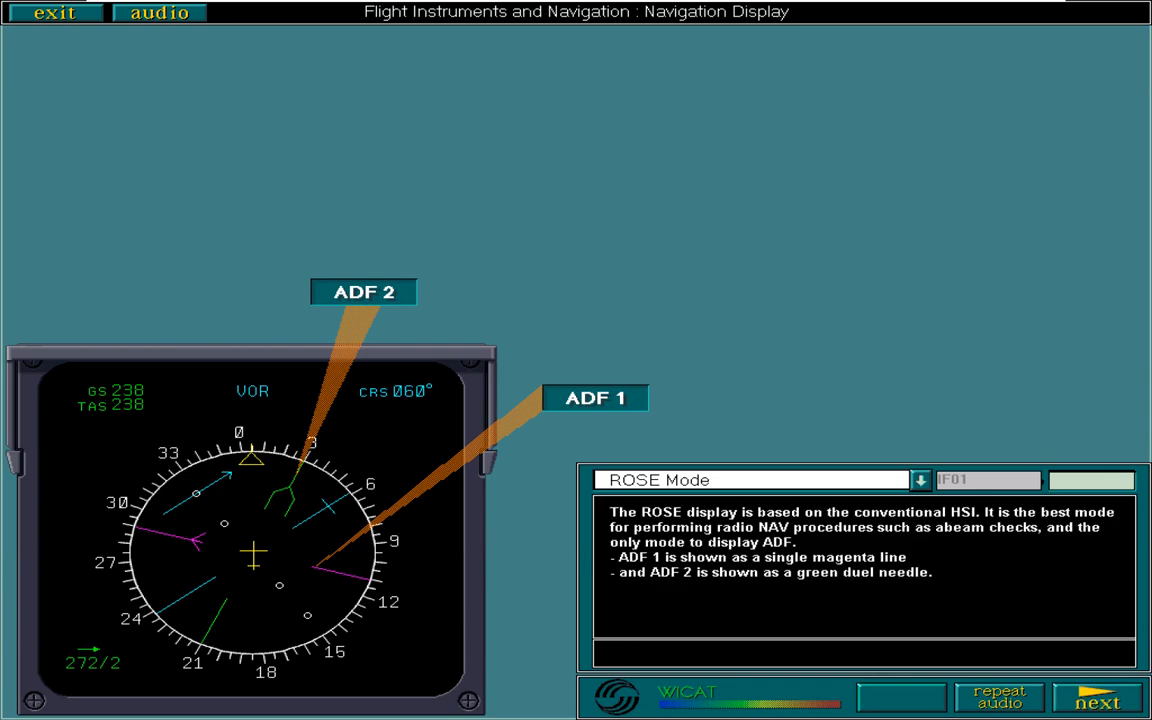
pyautogui.click(1100, 698)
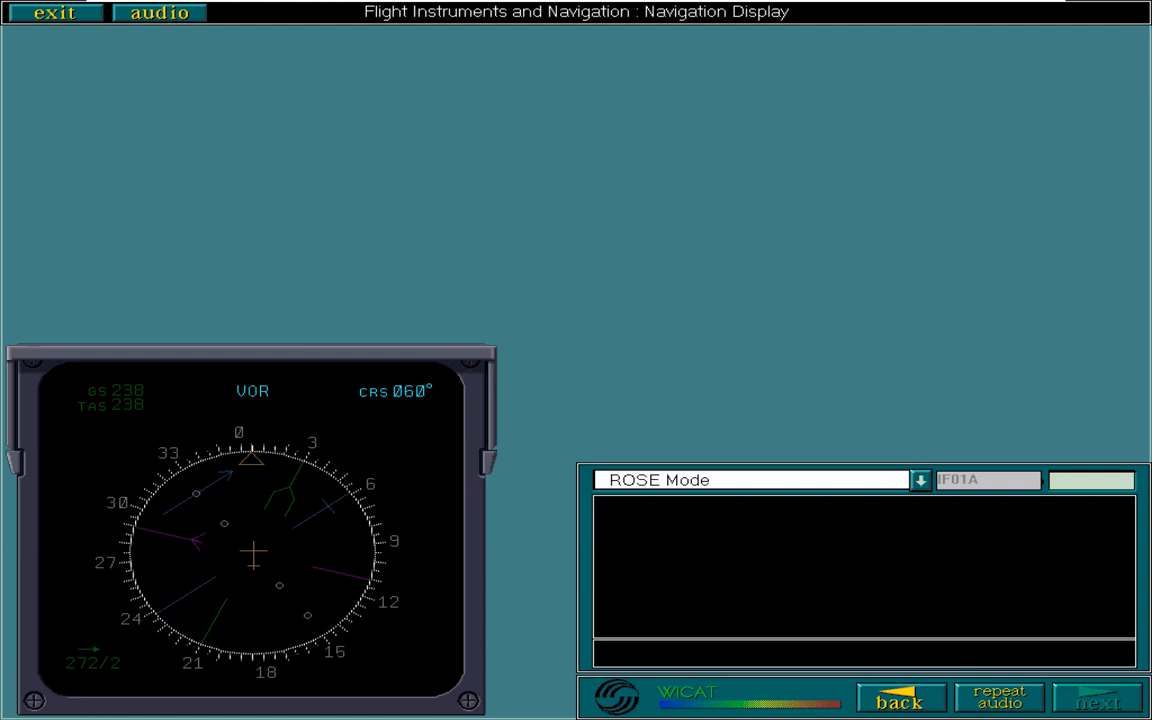
pyautogui.click(1098, 696)
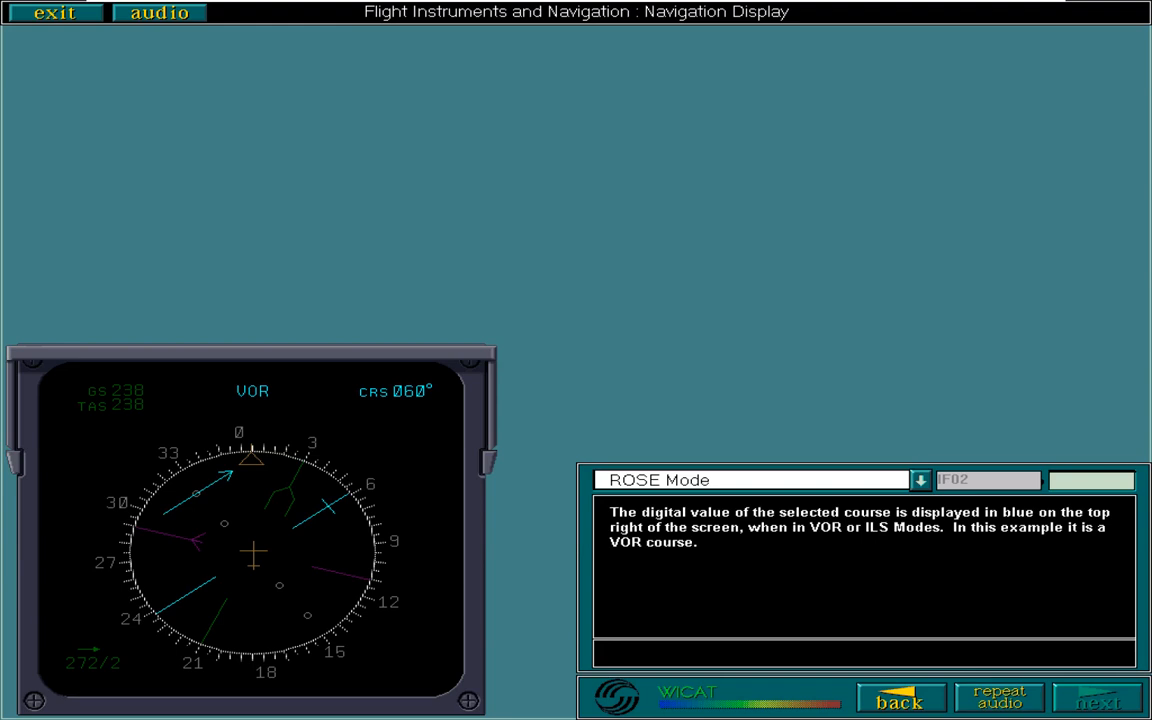
pyautogui.click(1100, 696)
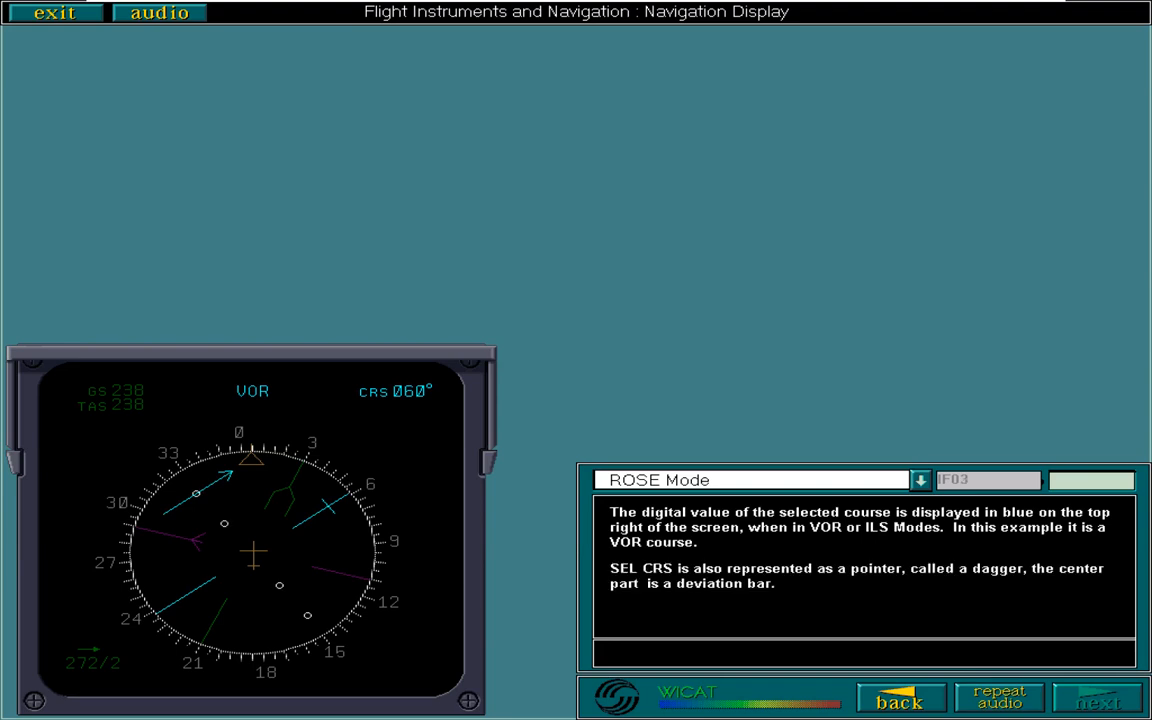
pyautogui.click(1098, 696)
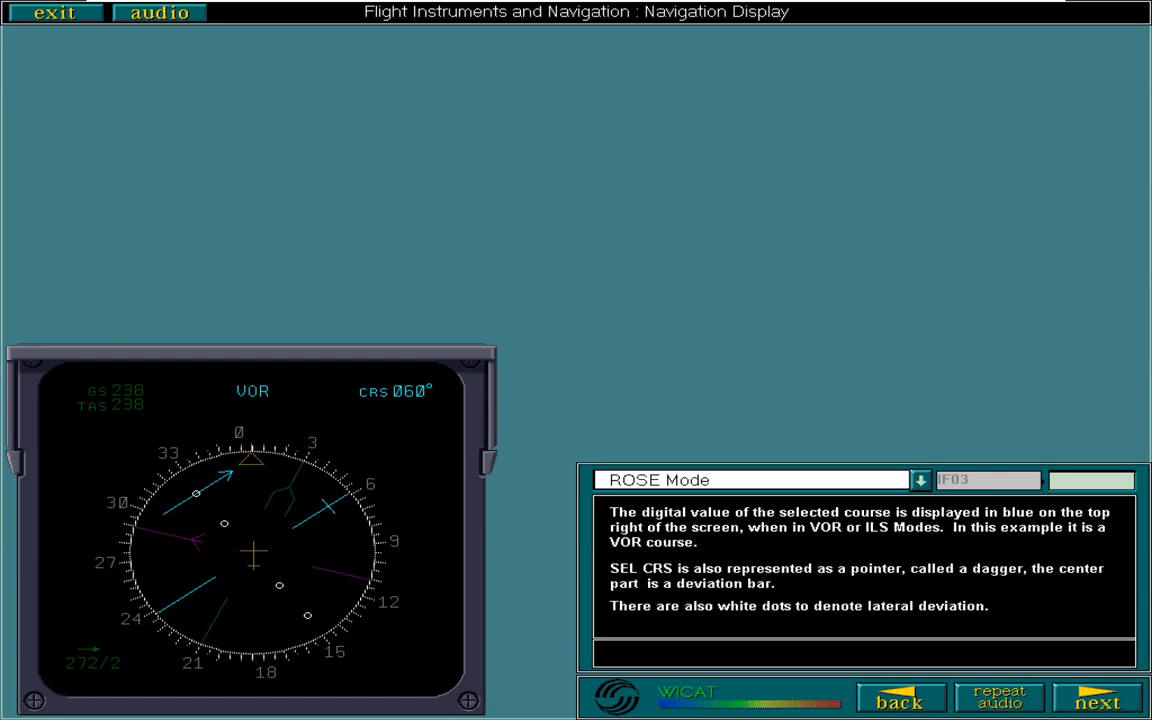
pyautogui.click(1098, 696)
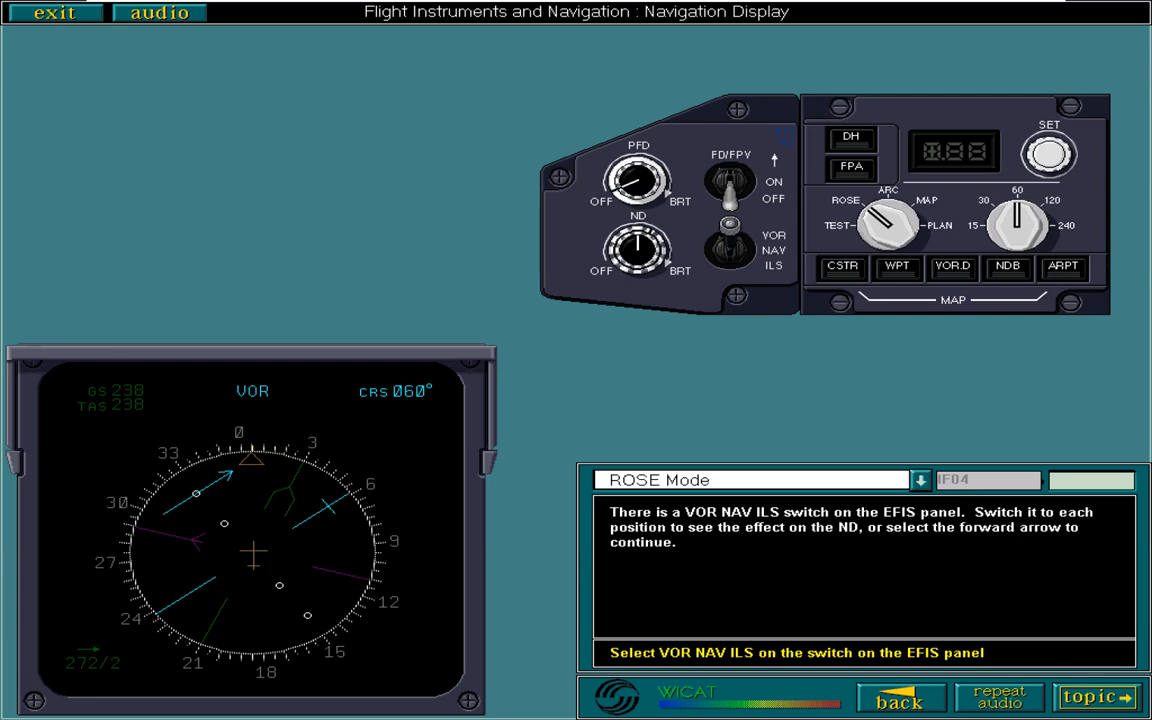
# Set the VOR/NAV/ILS switch to NAV, then ILS, and move on to ARC Mode
pyautogui.click(728, 238)
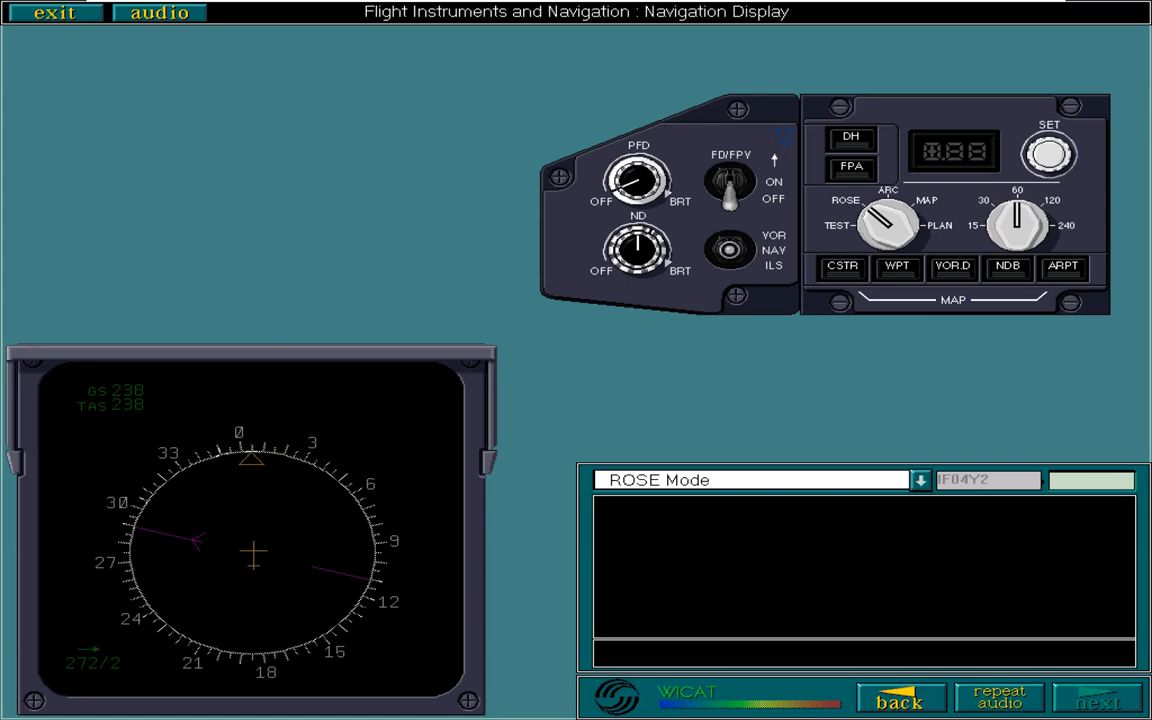
pyautogui.click(1098, 696)
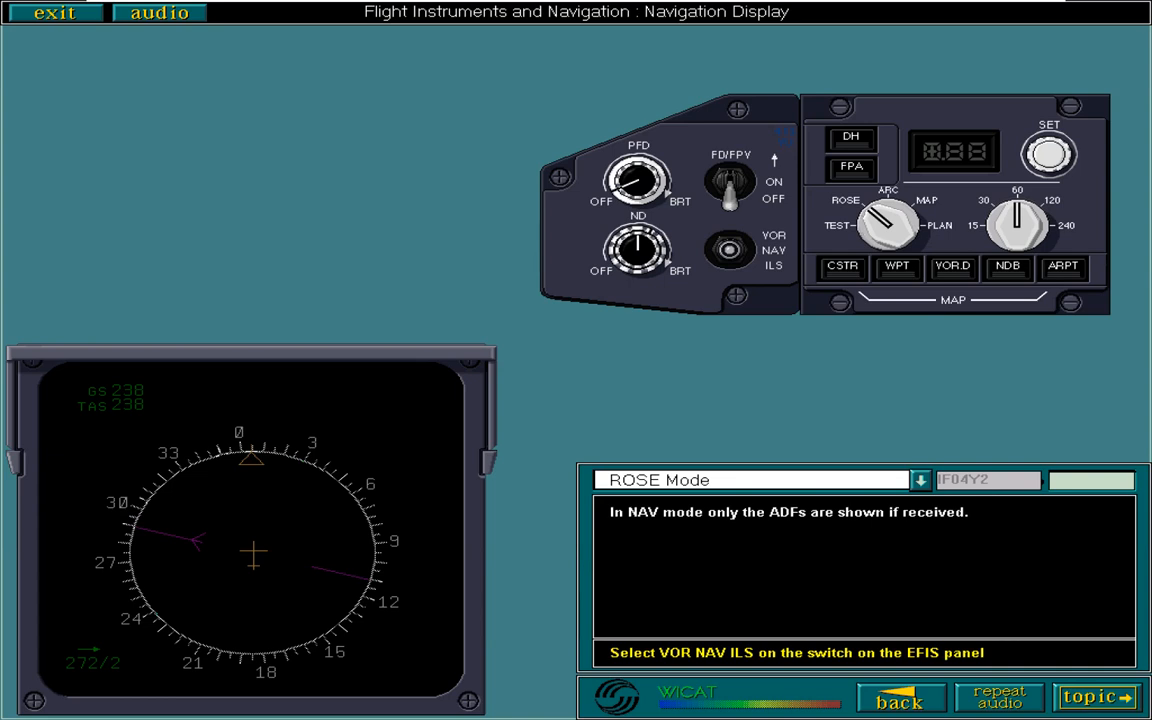
pyautogui.click(730, 250)
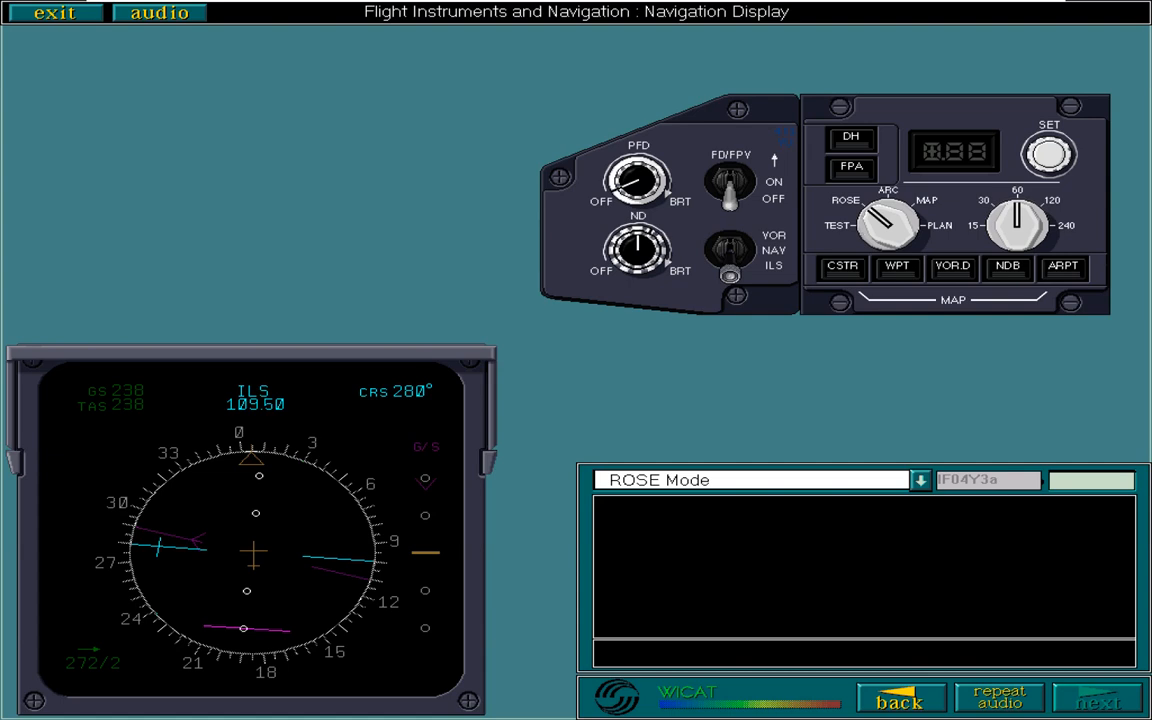
pyautogui.click(1096, 698)
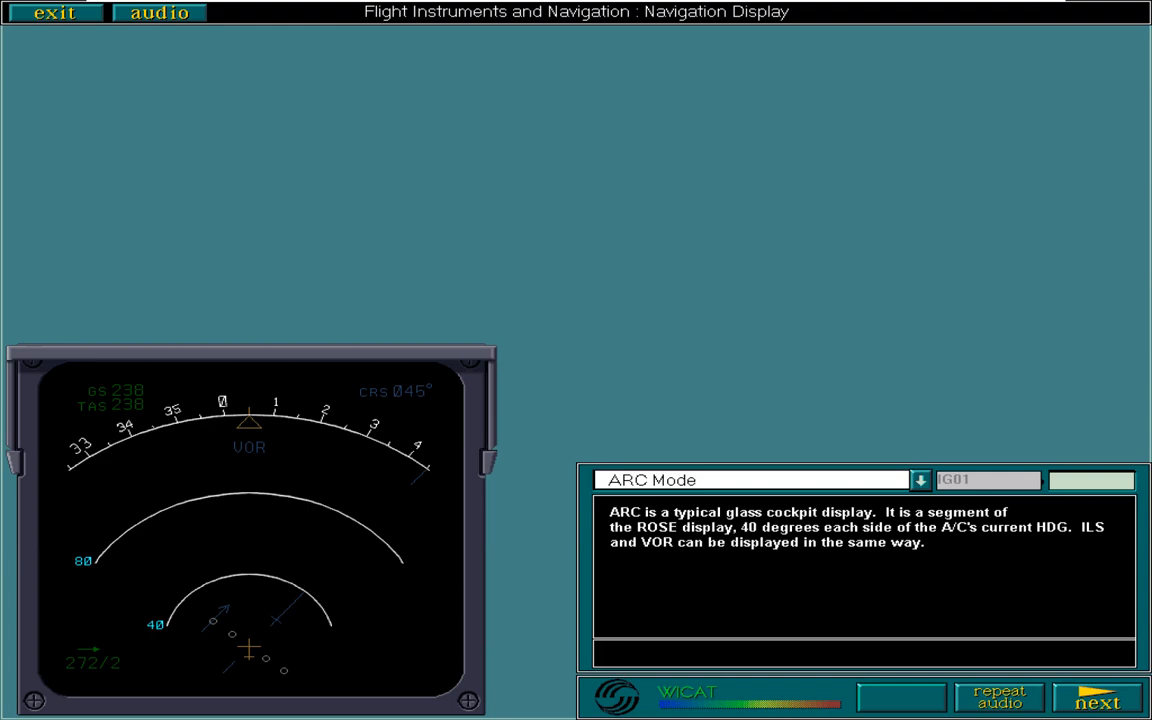
# Review ARC navaids and the ARC versus ROSE comparison, then reach the Altitude Interception Arc topic
pyautogui.click(1098, 696)
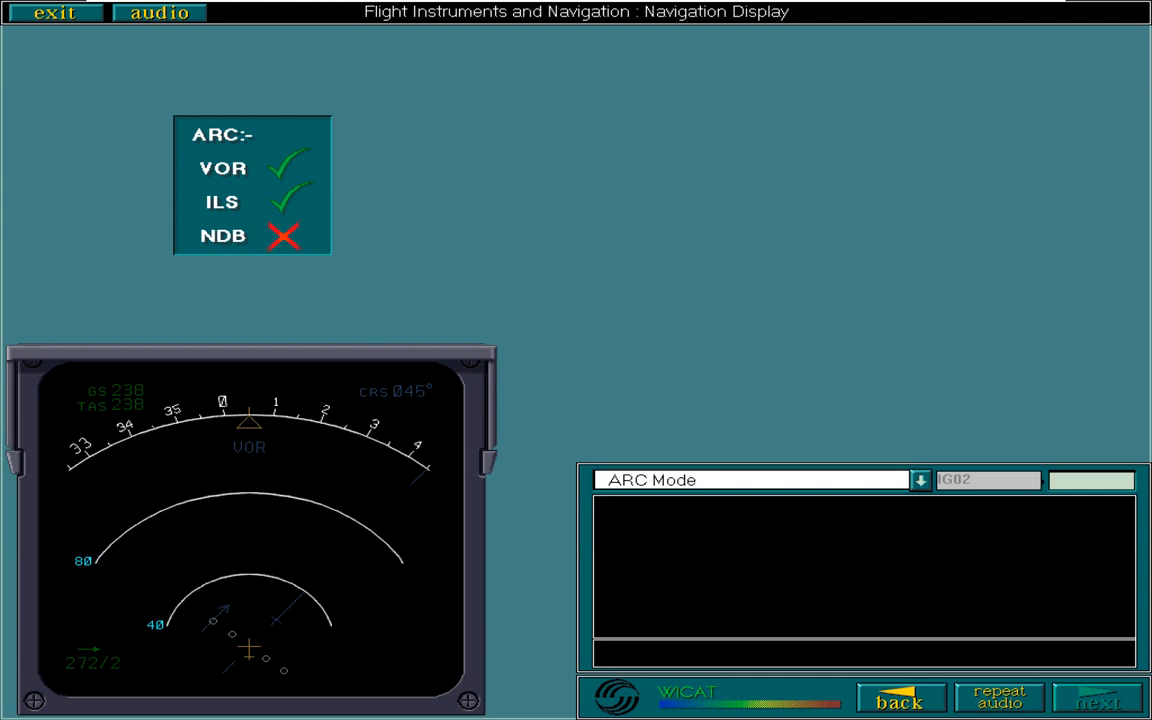
pyautogui.click(1098, 696)
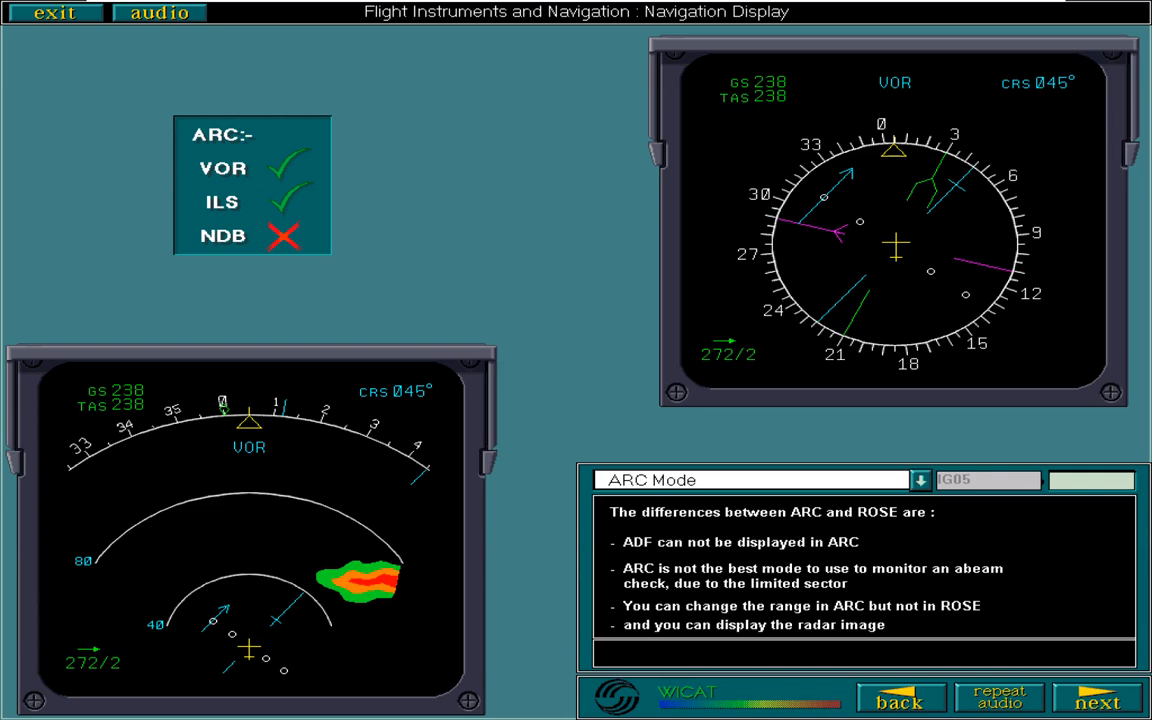
pyautogui.click(1098, 698)
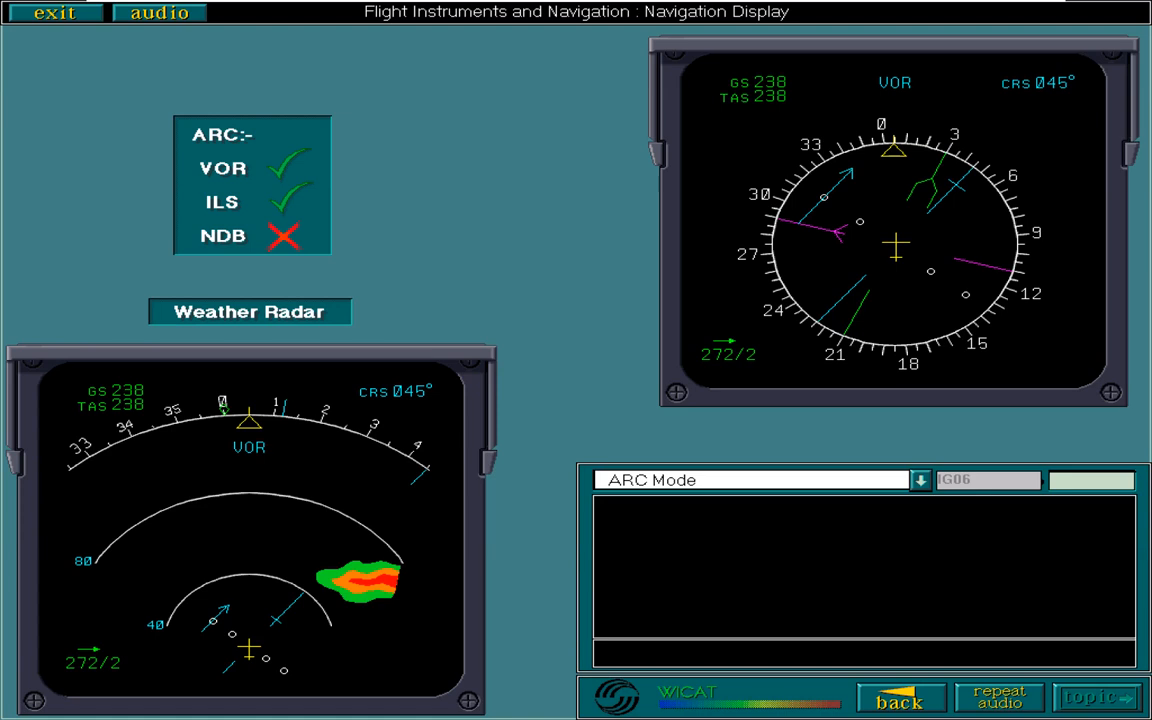
pyautogui.click(250, 312)
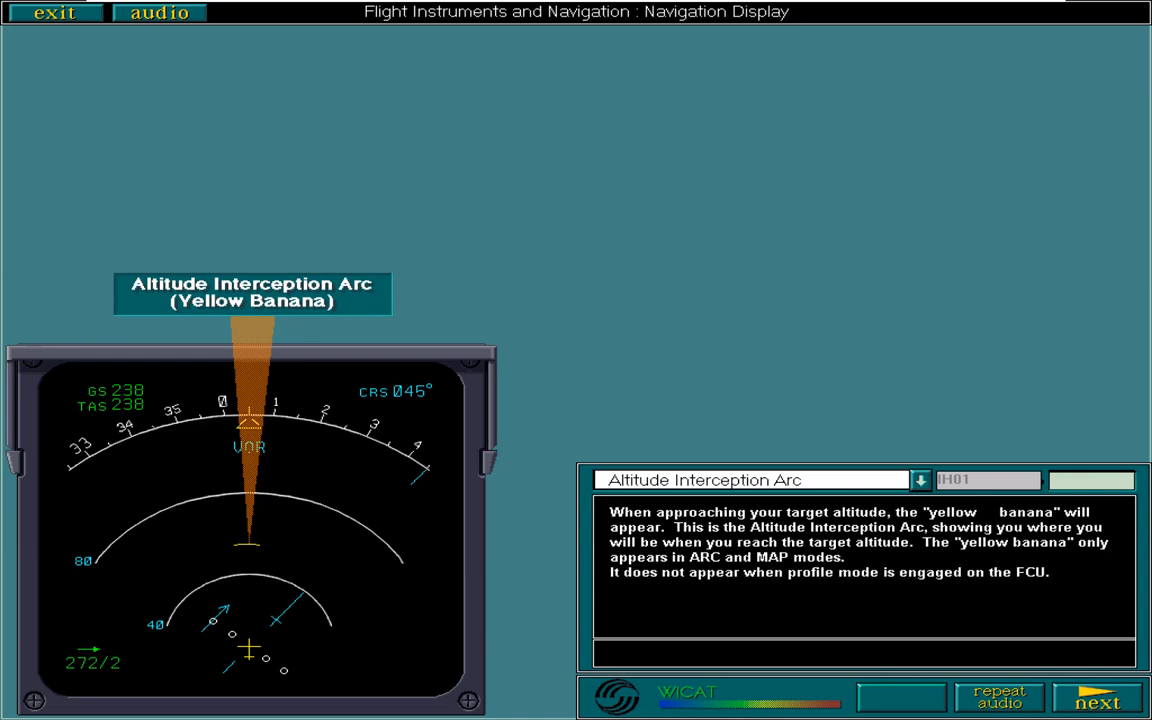
# Step through the banana pages on distance to selected altitude and range arcs
pyautogui.click(1100, 696)
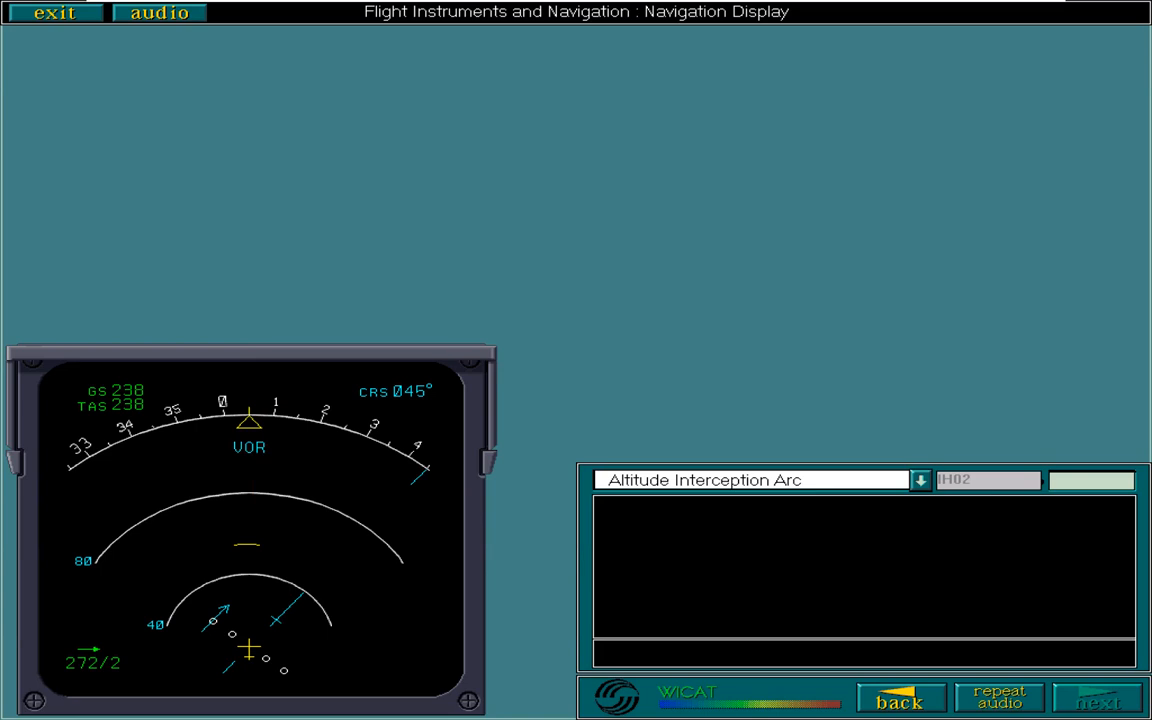
pyautogui.click(1096, 696)
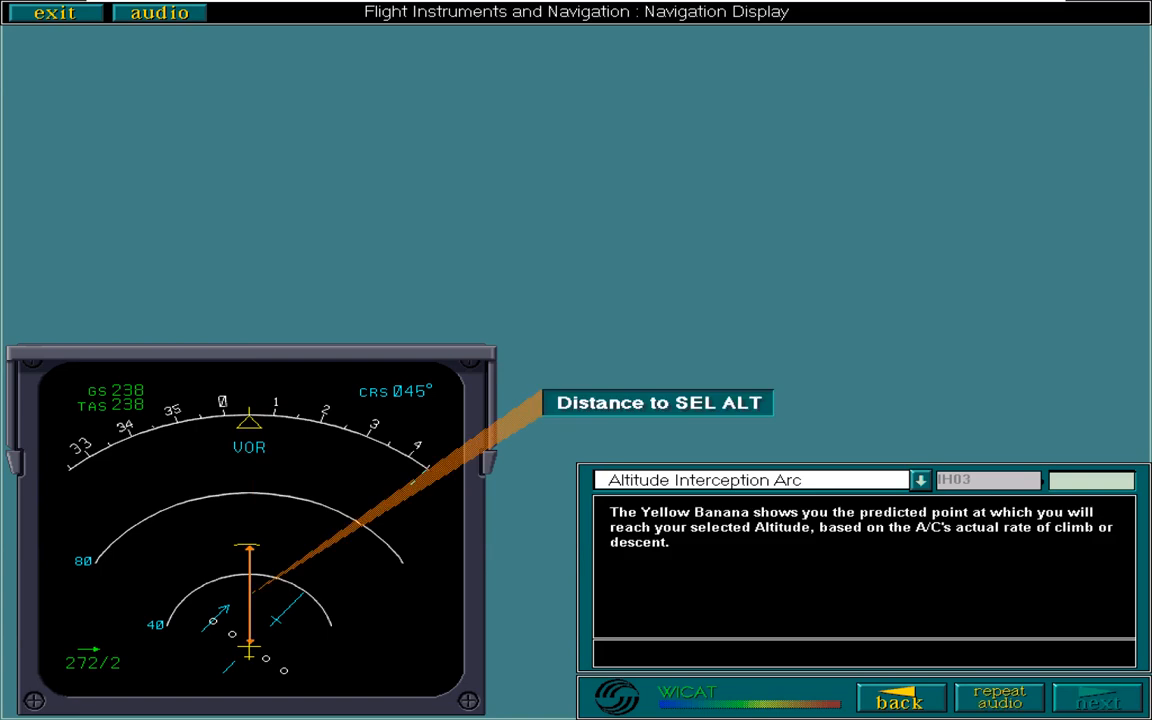
pyautogui.click(1098, 696)
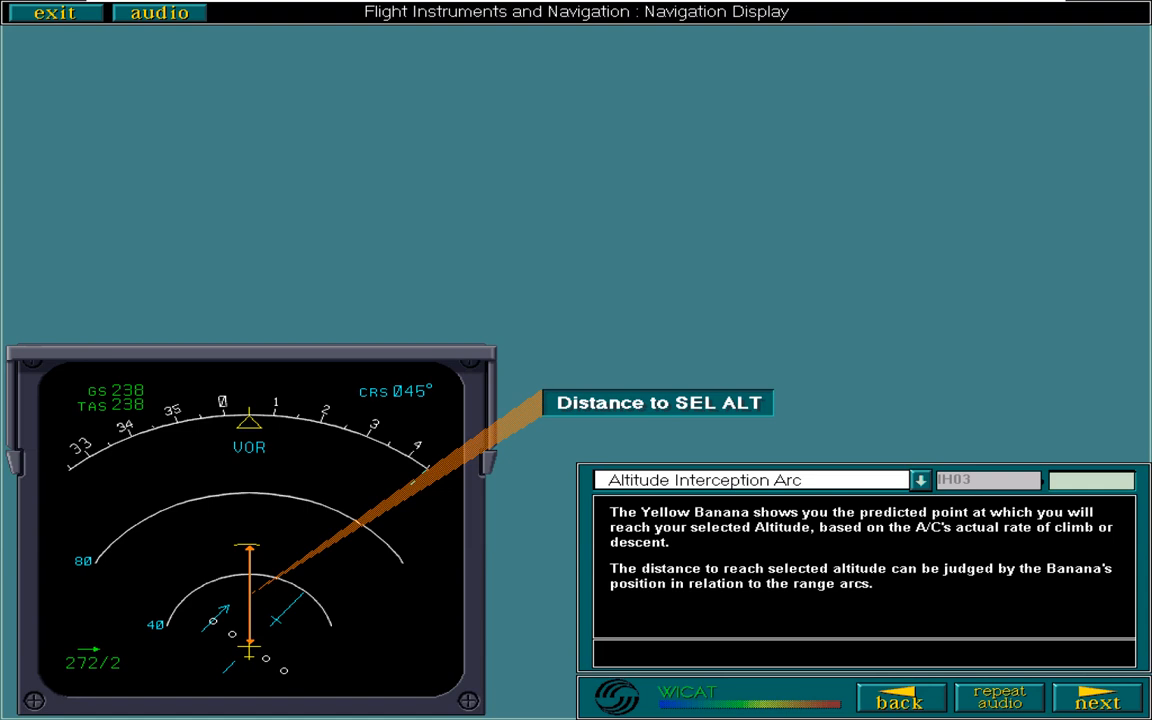
pyautogui.click(1100, 700)
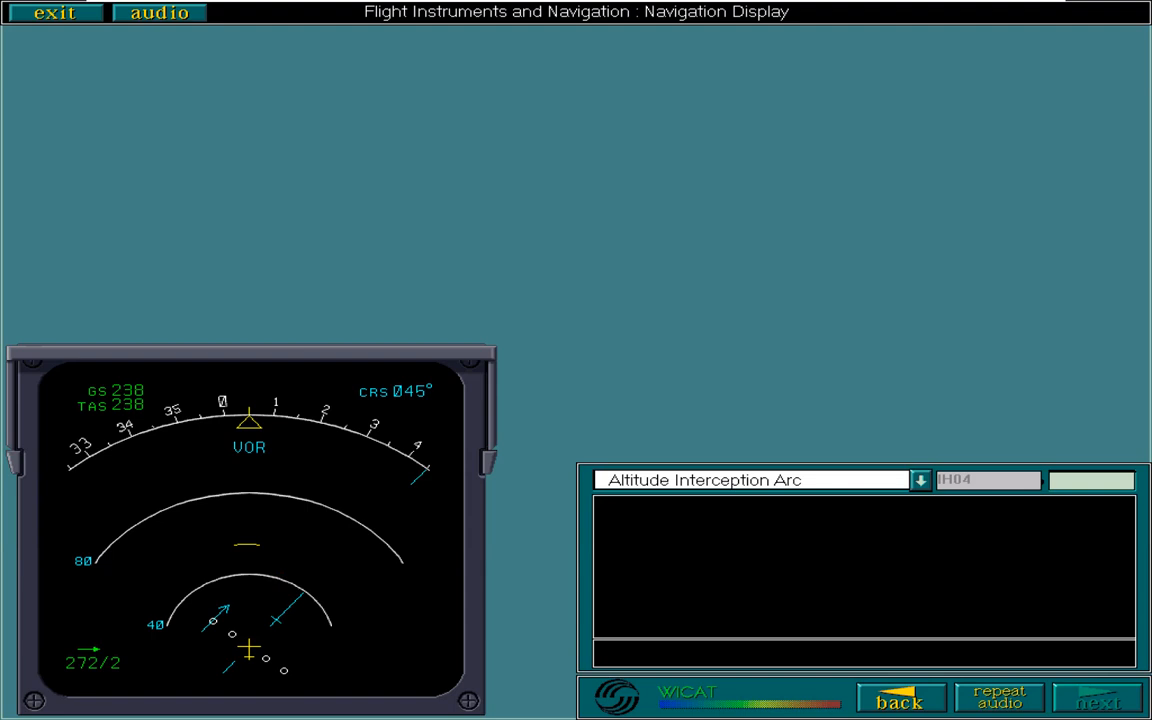
# View how the banana responds to climb rate and continue to the MAP Mode topic
pyautogui.click(1098, 698)
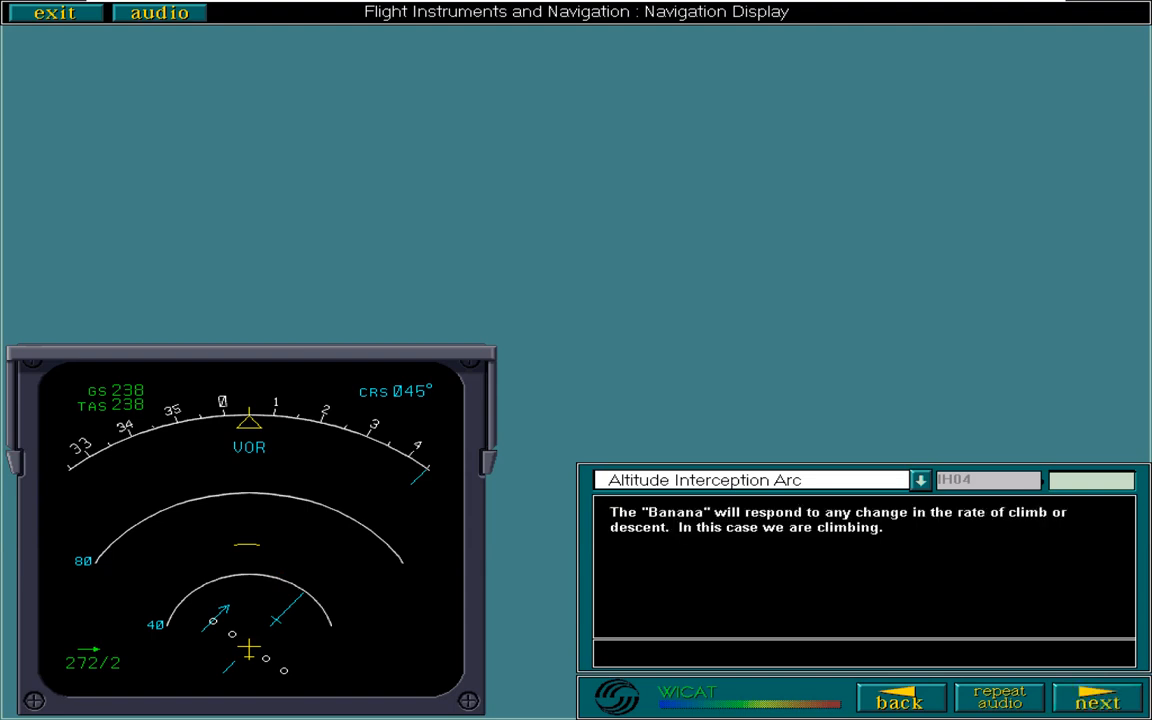
pyautogui.click(1098, 698)
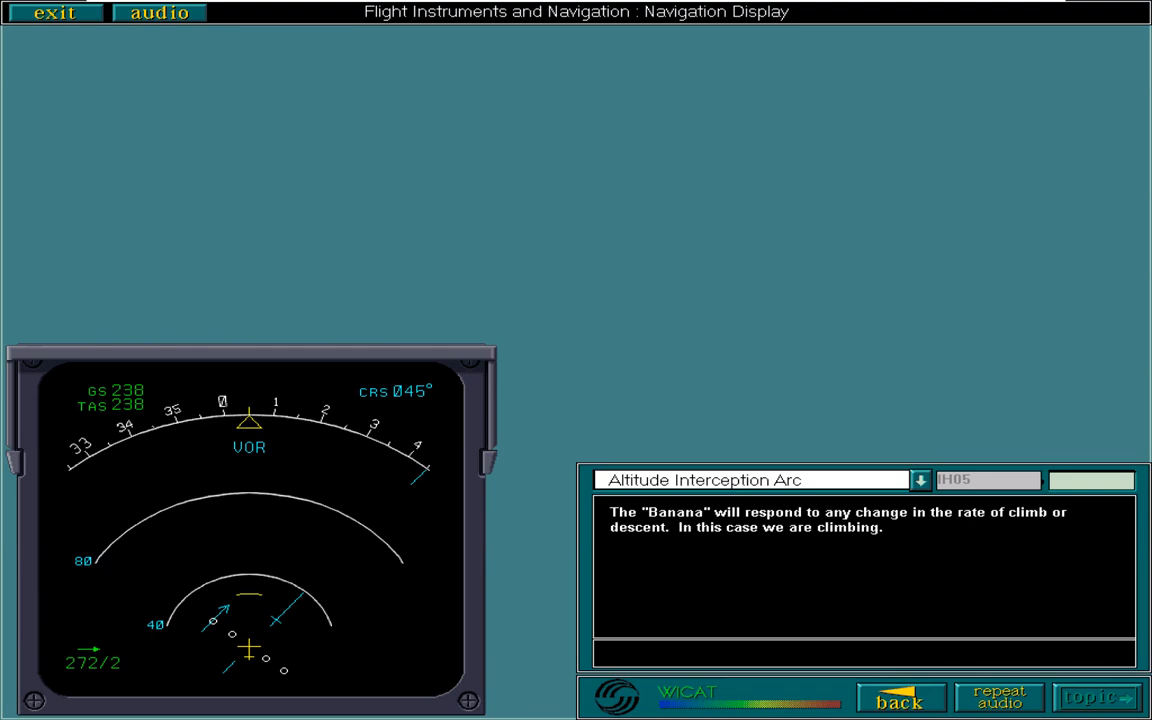
pyautogui.click(1098, 696)
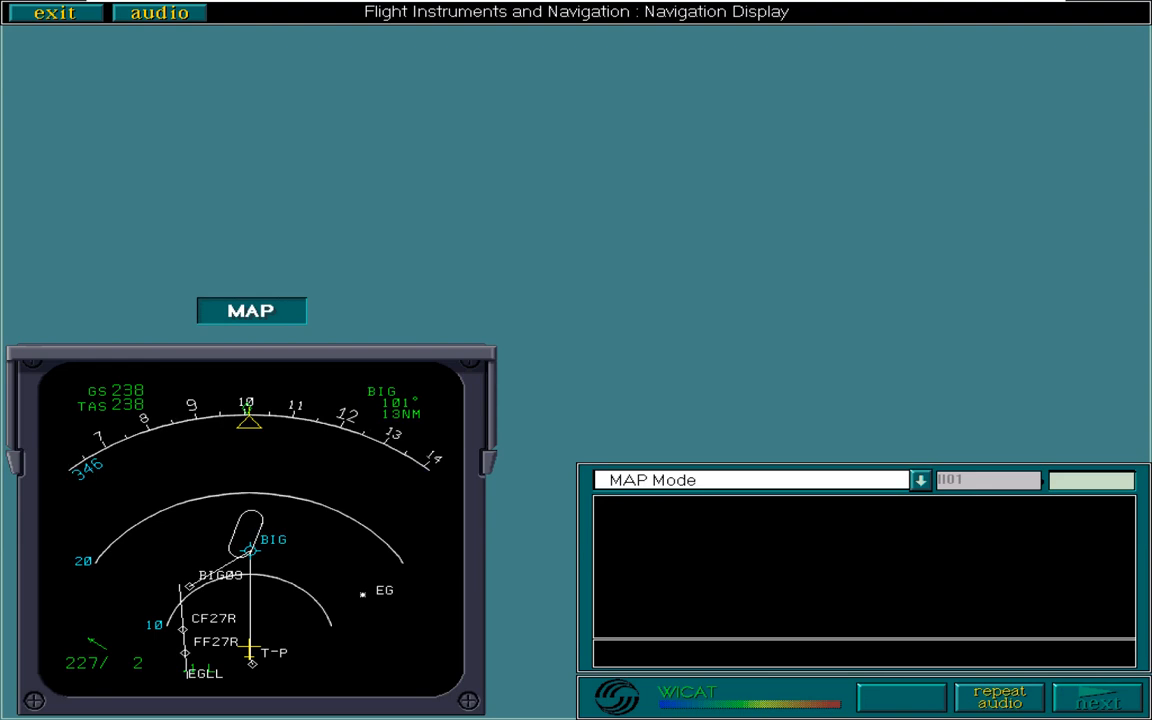
# Go through MAP mode differences from ARC and the labelled flight plan symbols
pyautogui.click(1096, 696)
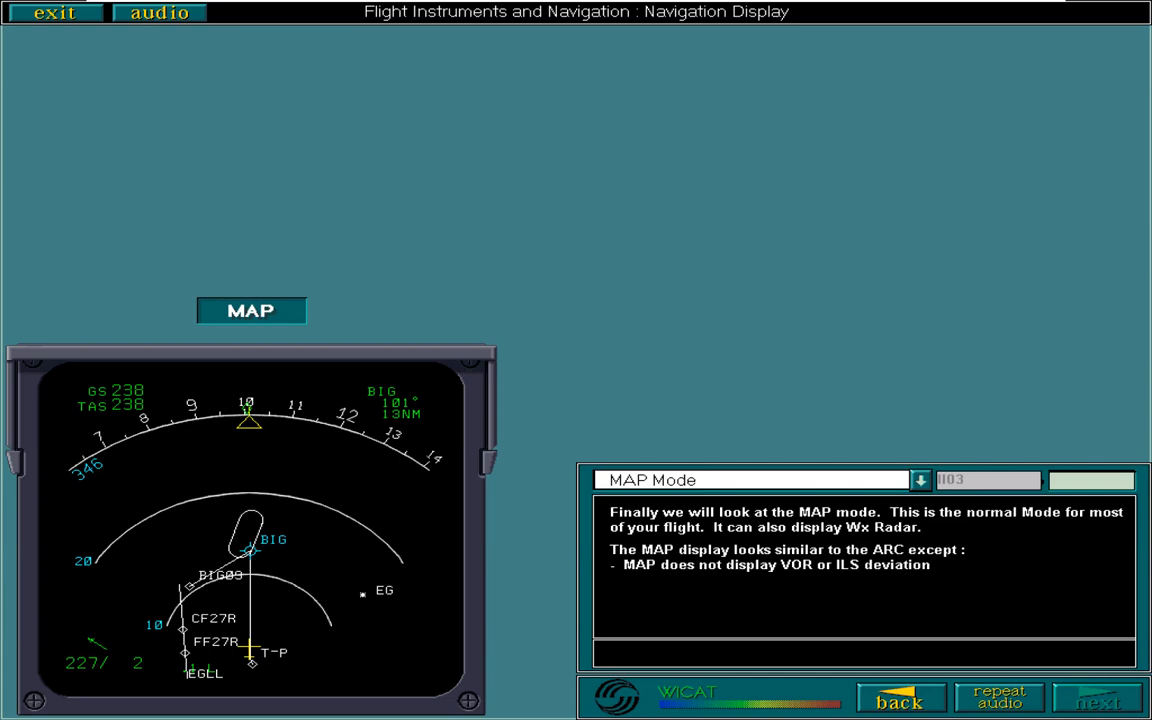
pyautogui.click(1098, 696)
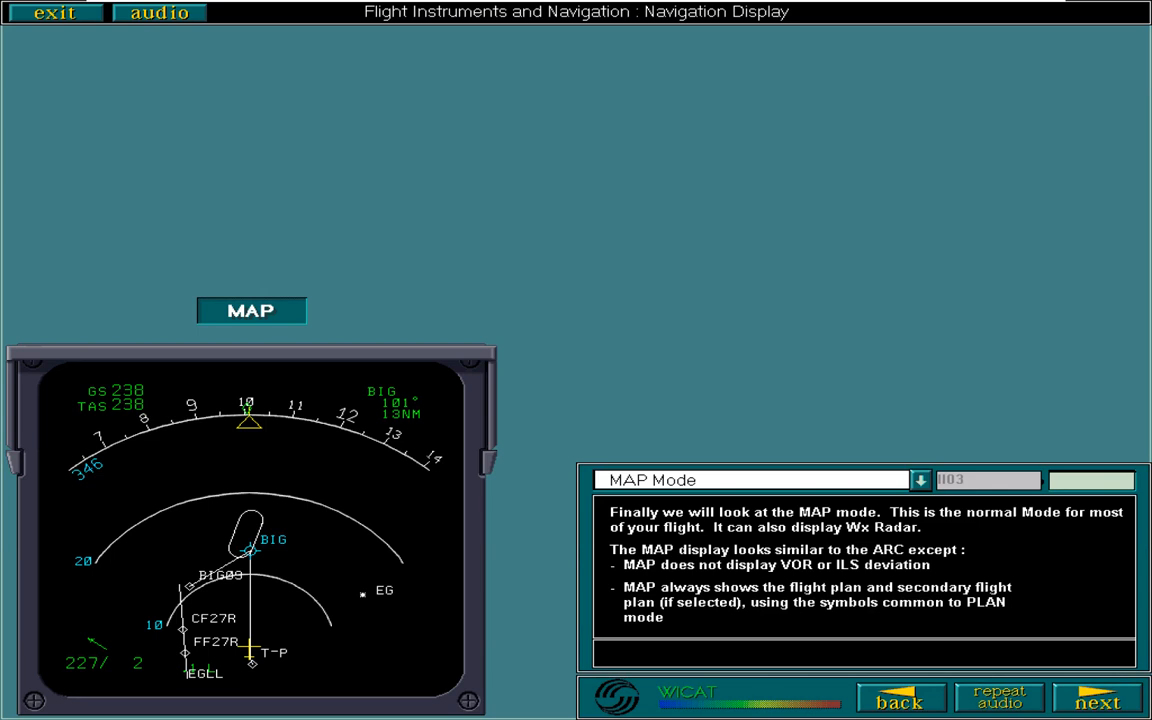
pyautogui.click(1100, 696)
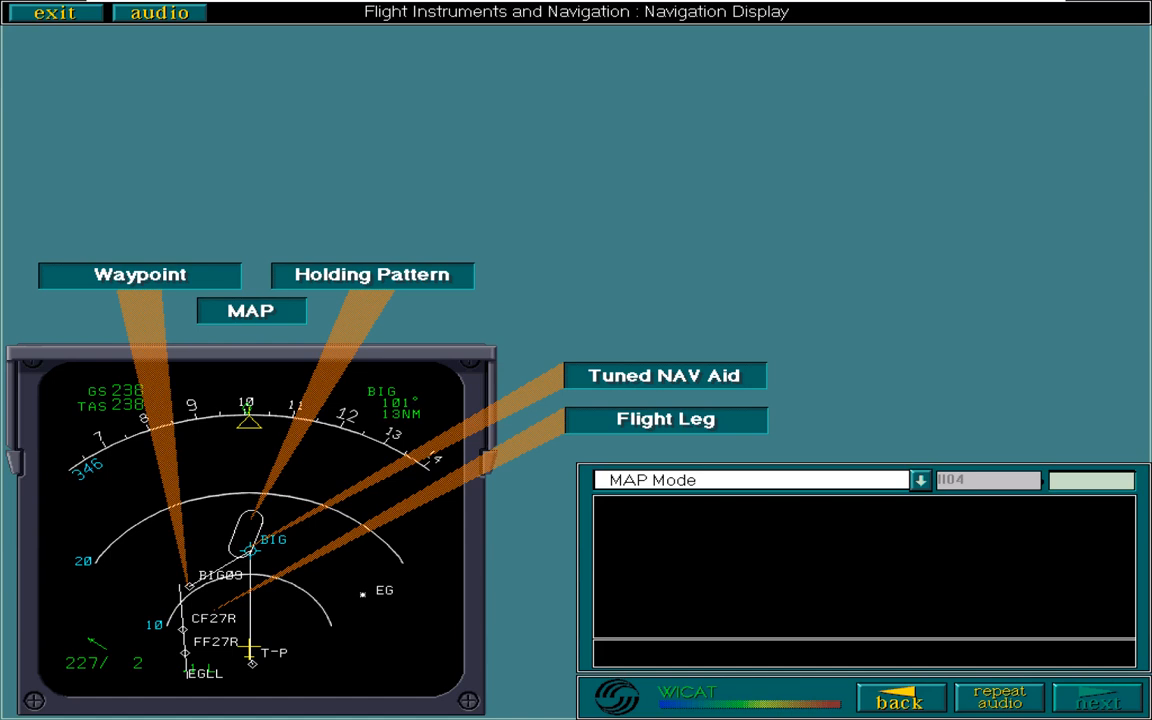
pyautogui.click(1098, 696)
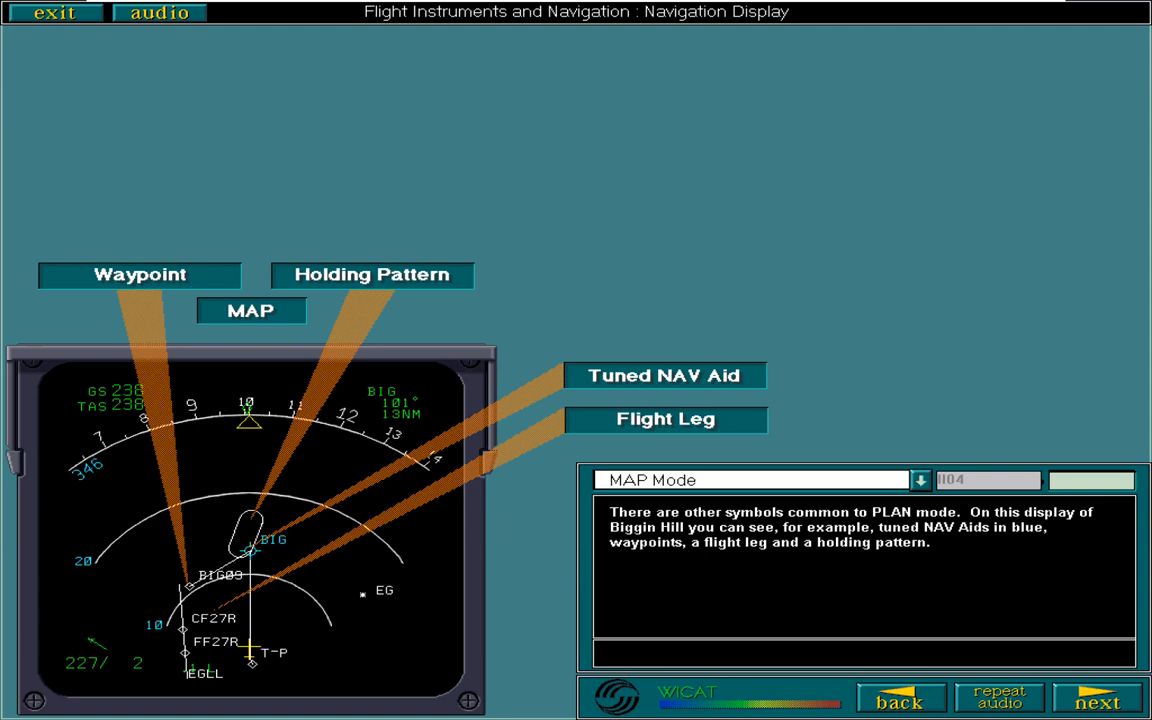
# View the before and after turn comparison and continue to Optional Map Keys
pyautogui.click(1098, 696)
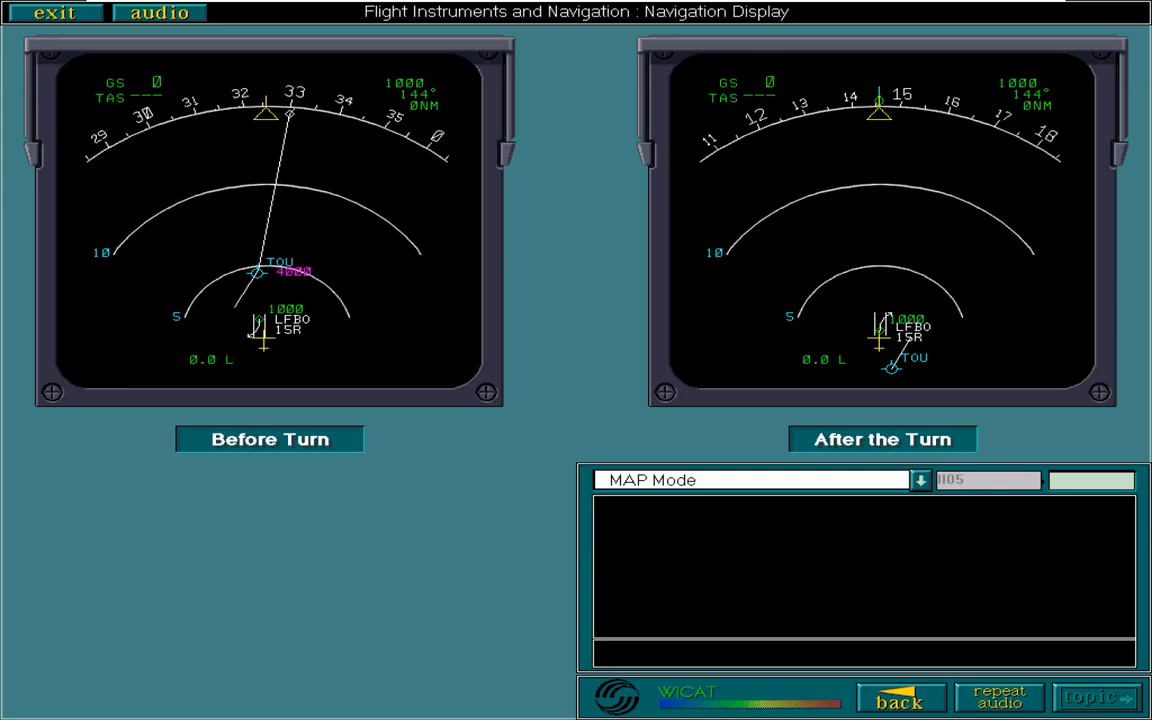
pyautogui.click(1096, 696)
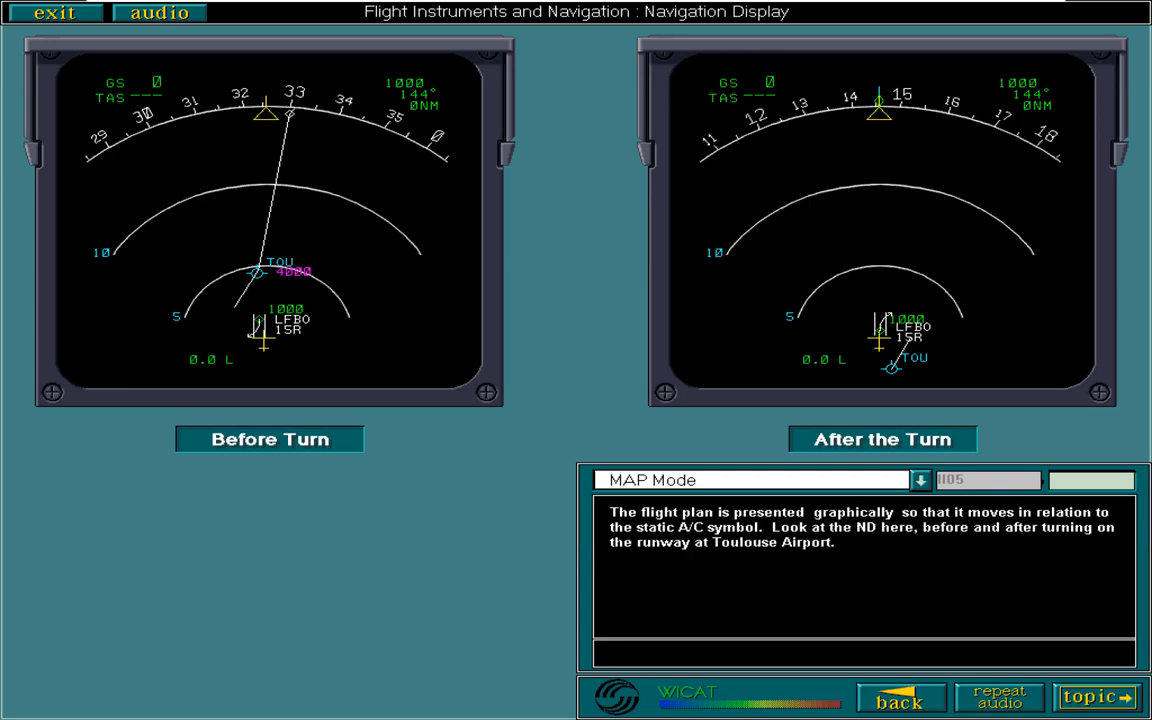
pyautogui.click(1098, 696)
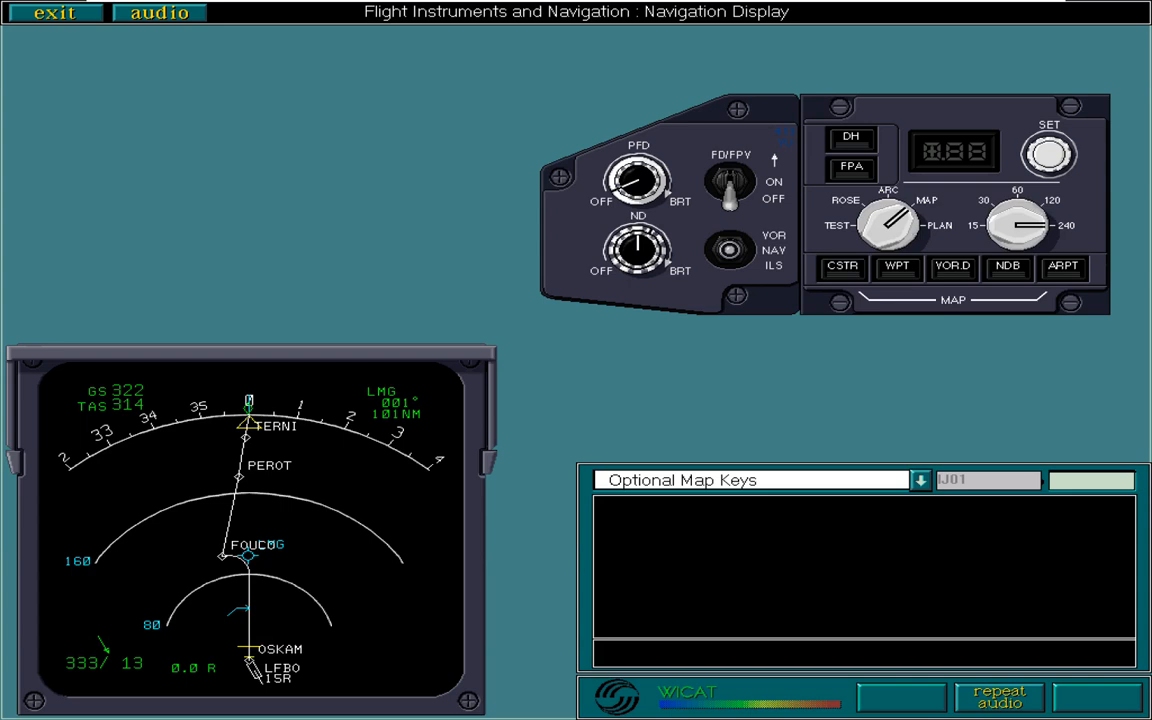
# Display constraints, waypoints, VOR/DMEs, NDBs and off-plan airports via the CSTR, WPT, VOR.D, NDB and ARPT keys
pyautogui.click(840, 266)
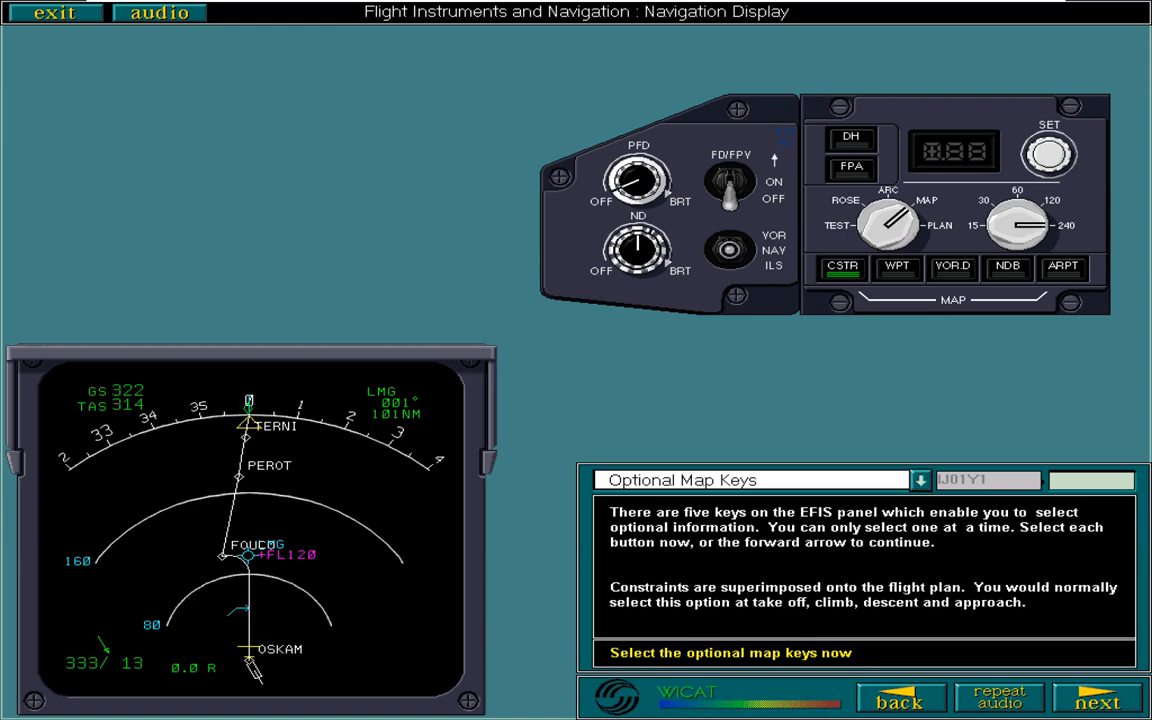
pyautogui.click(1098, 696)
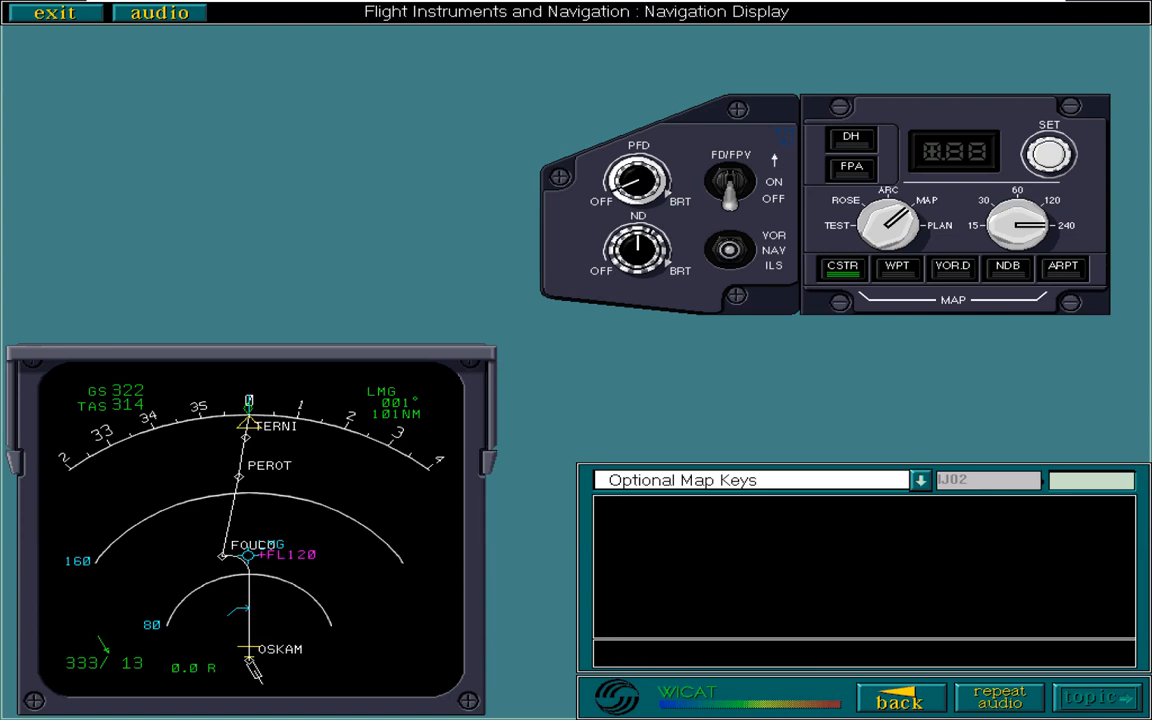
pyautogui.click(896, 268)
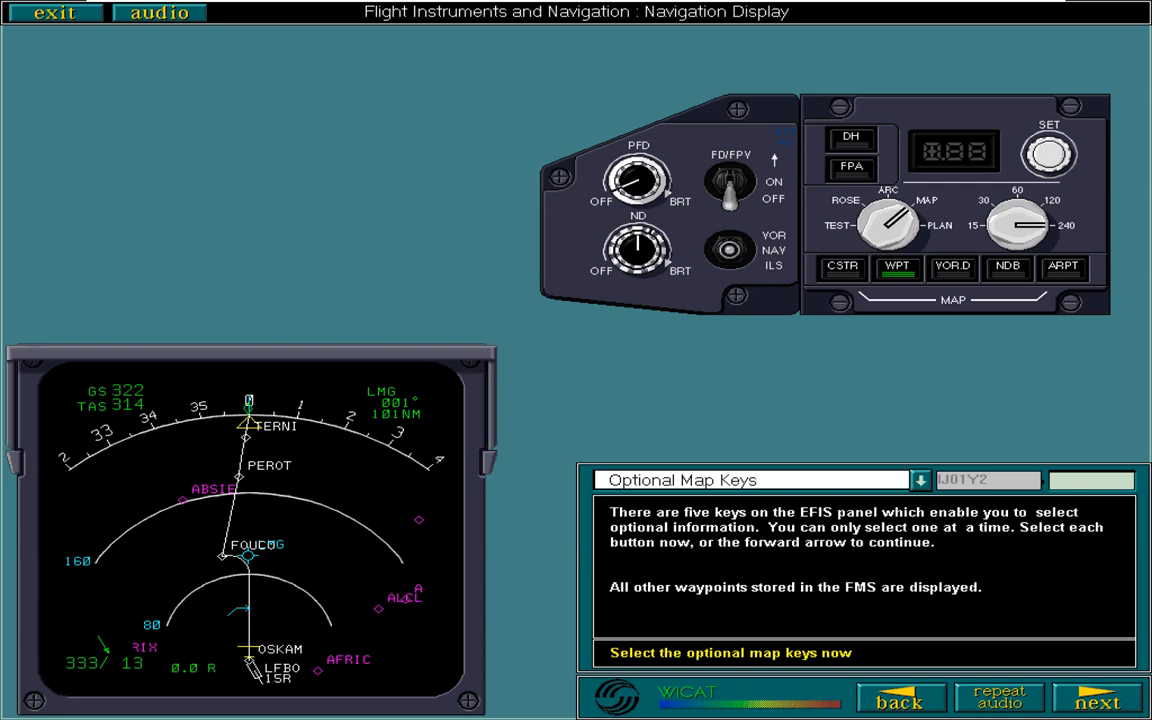
pyautogui.click(952, 268)
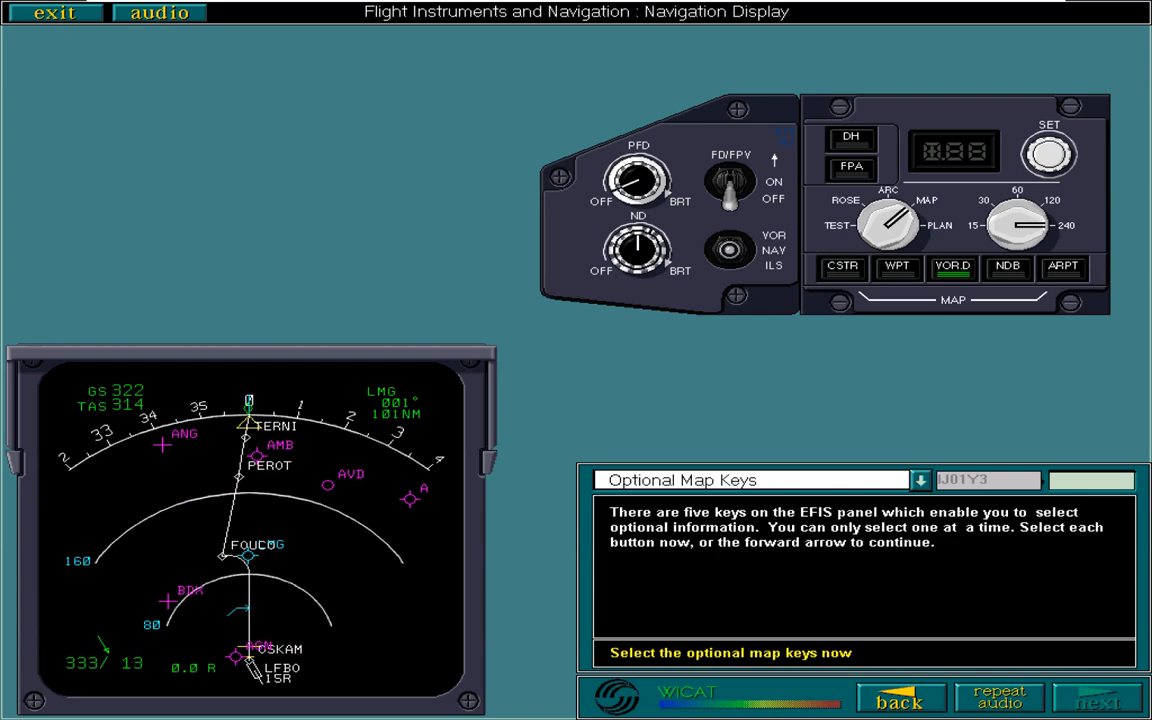
pyautogui.click(1008, 266)
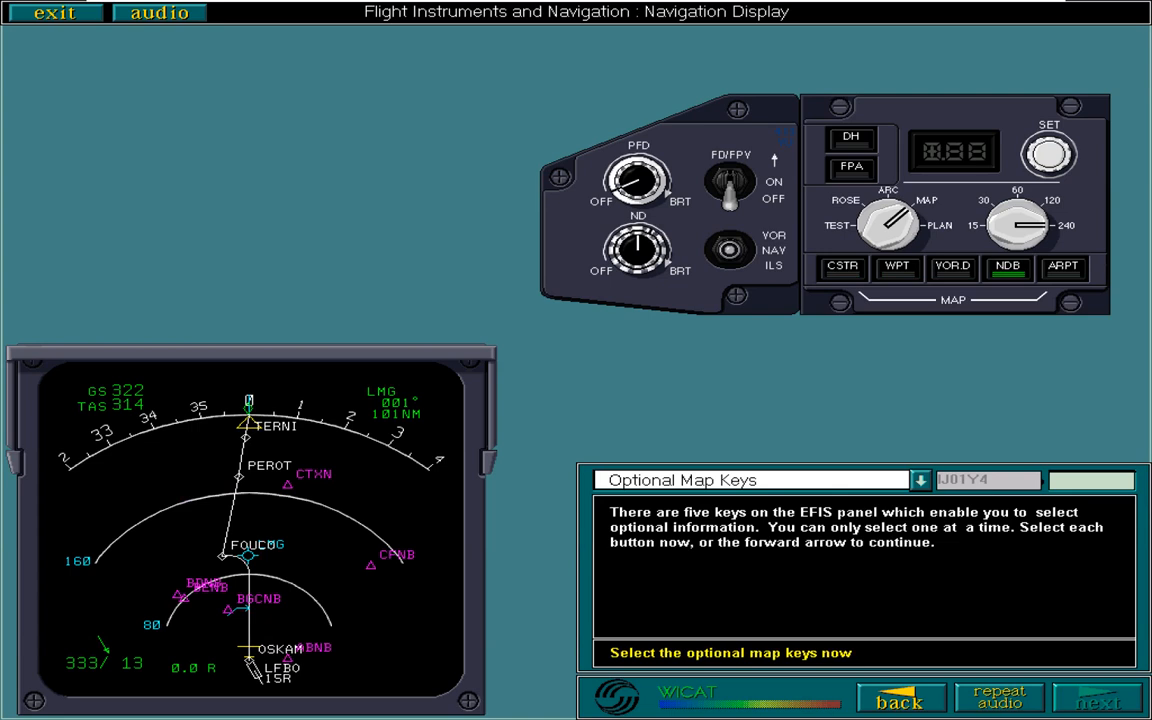
pyautogui.click(1062, 266)
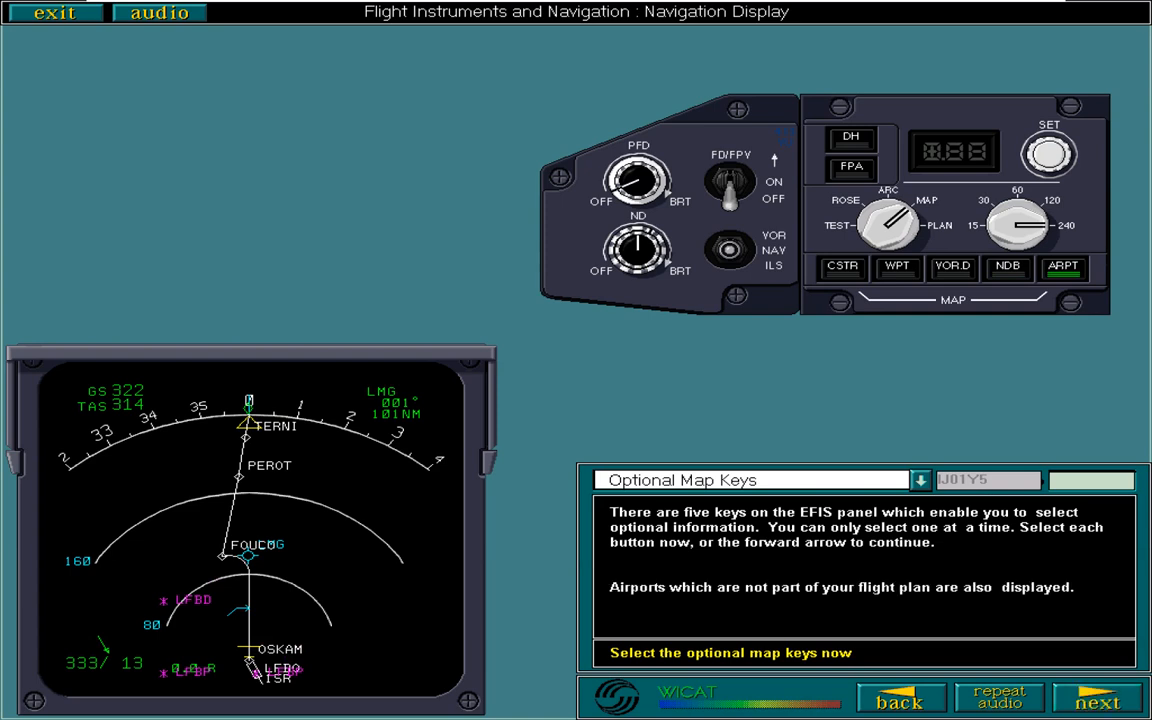
pyautogui.click(1098, 696)
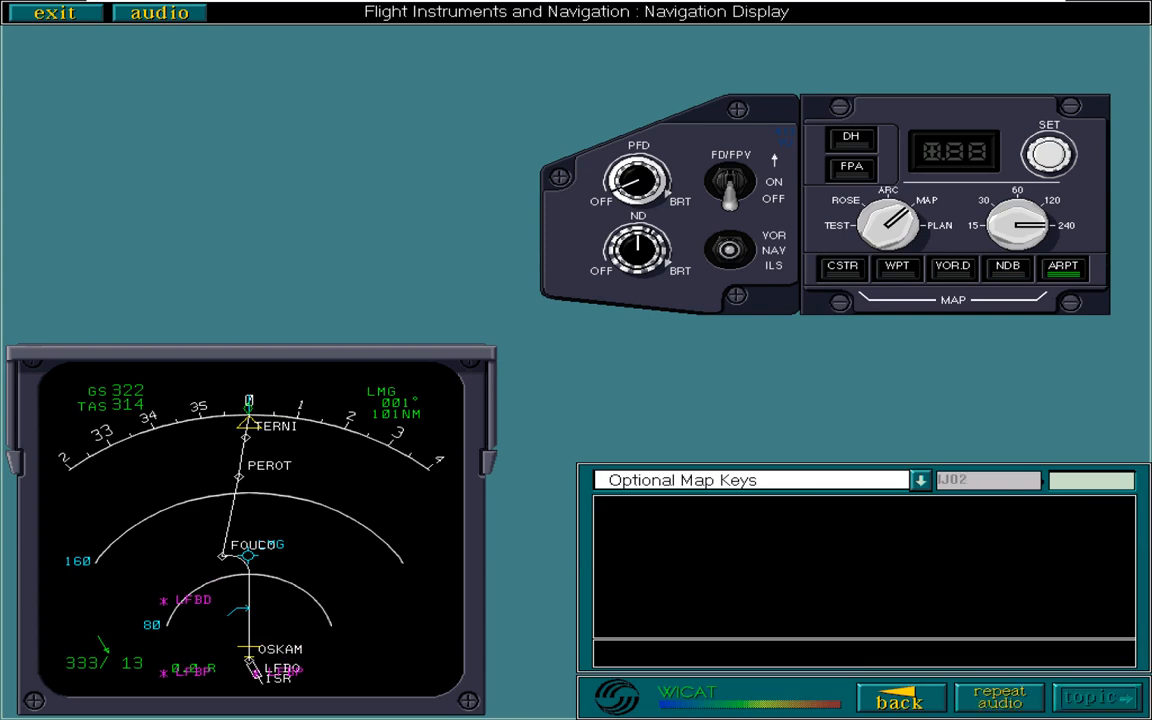